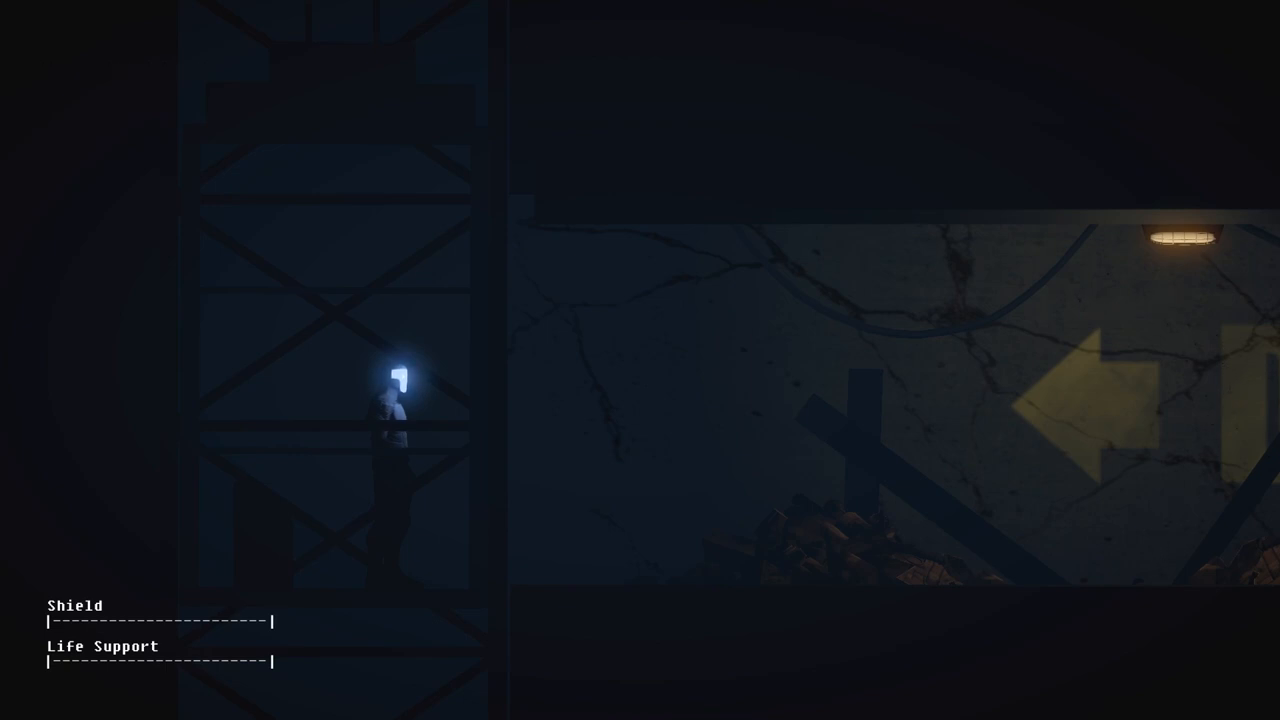
Step: Check the suit's enabled, restricted and damaged systems from the pause menu, then resume play
key(Escape)
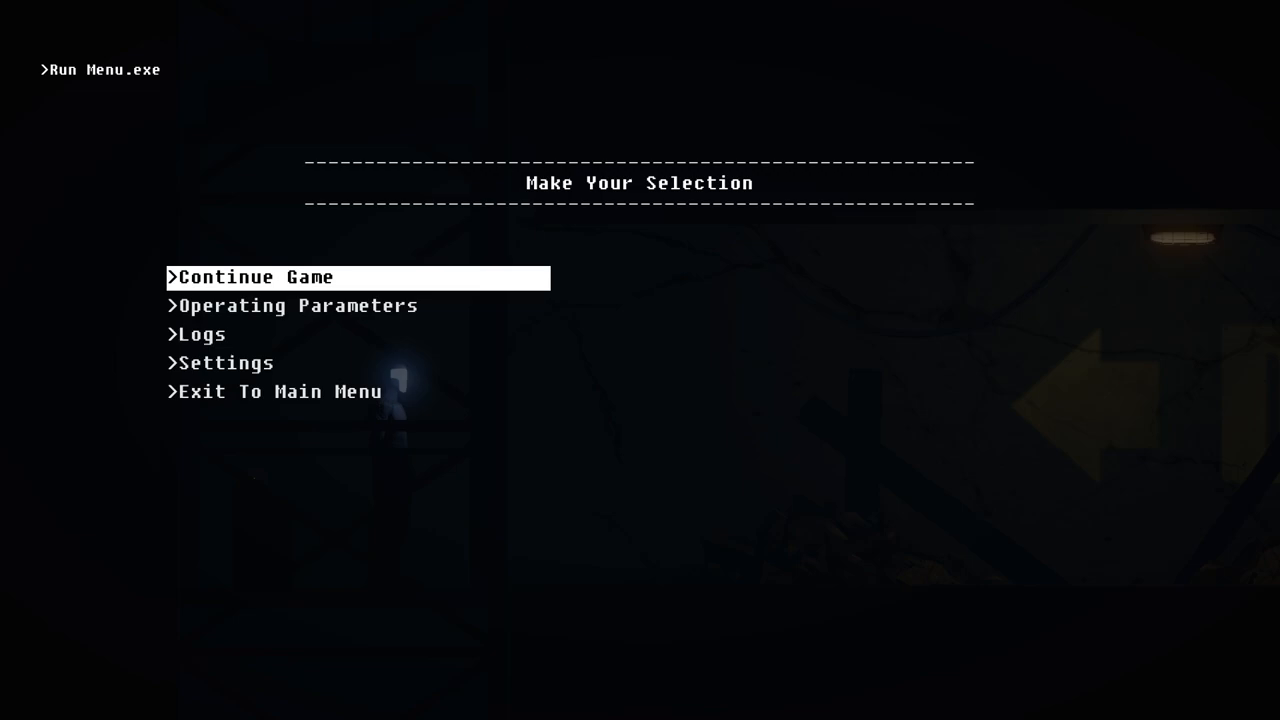
click(298, 304)
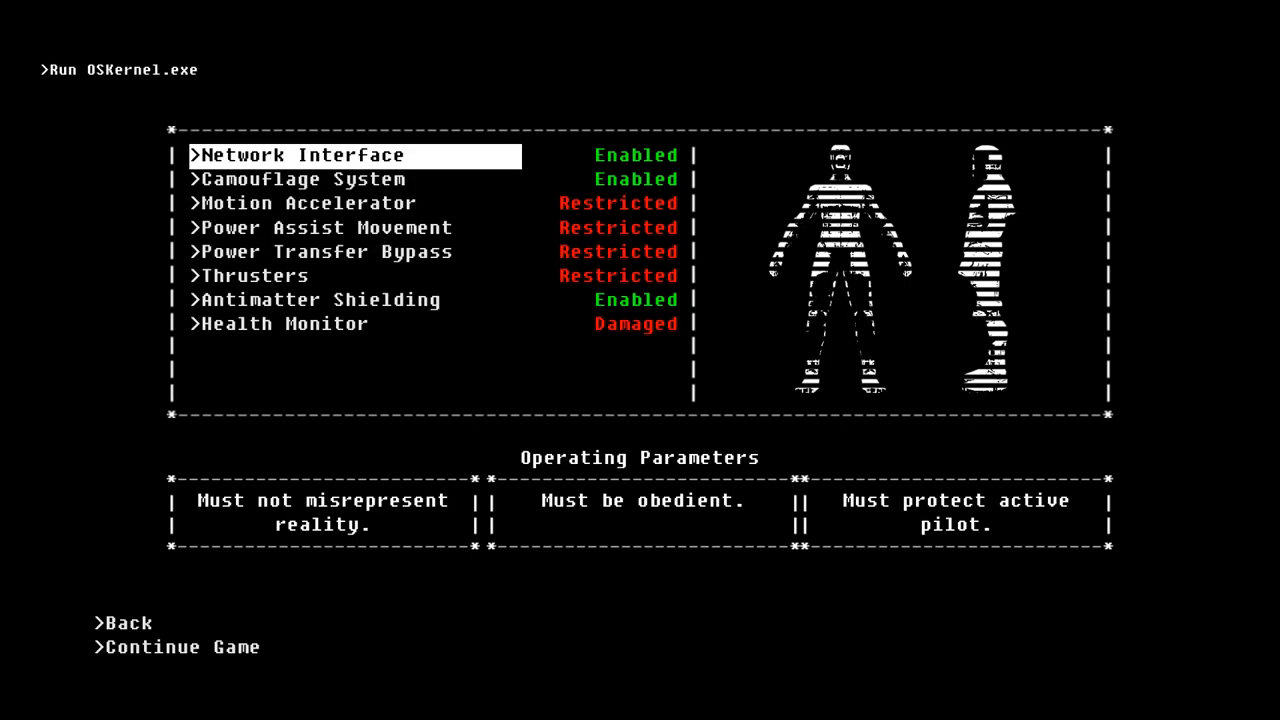
click(182, 646)
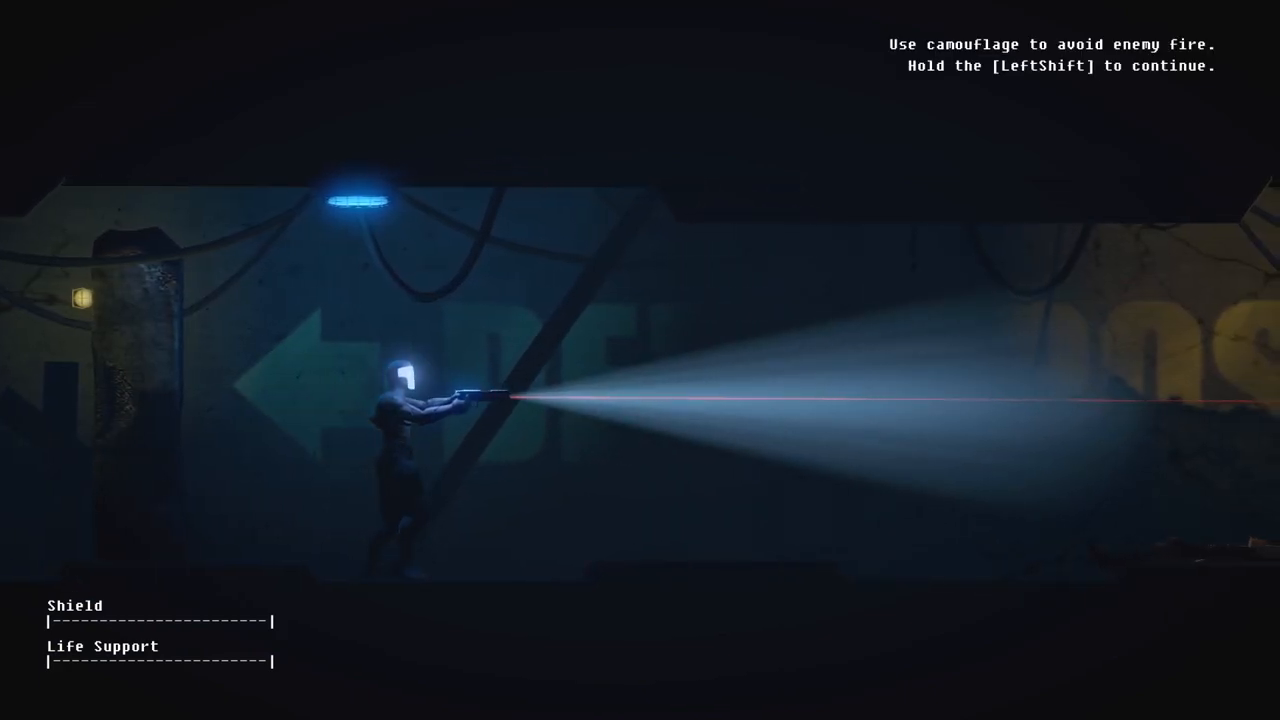
Step: Activate the suit's camouflage when the tutorial prompt appears
key(shift)
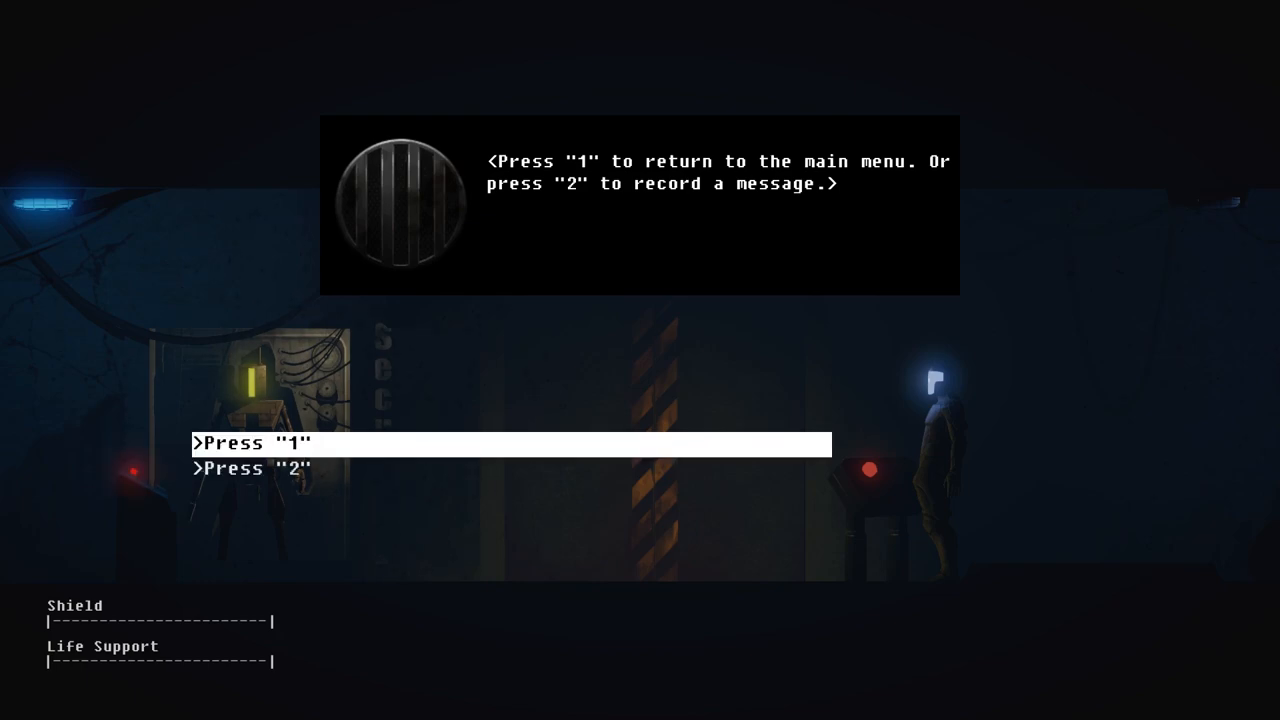
Step: Choose the intercom's option 2 to record a message
key(down)
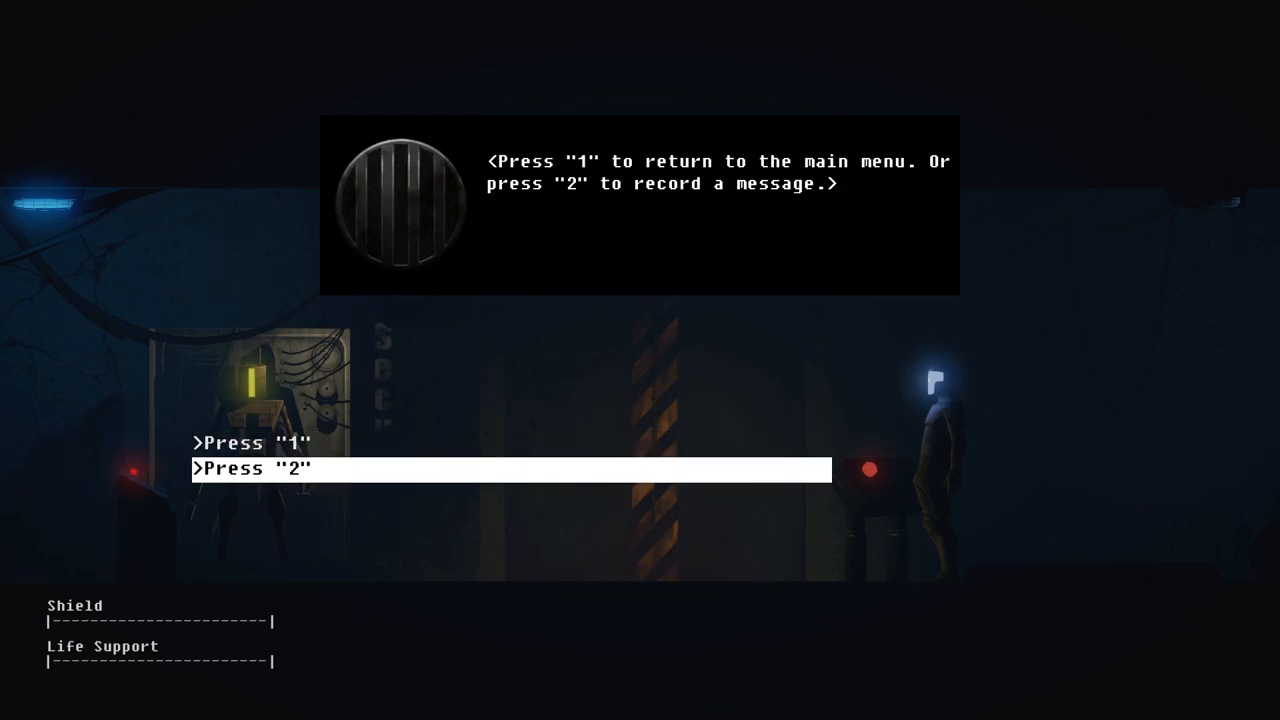
key(2)
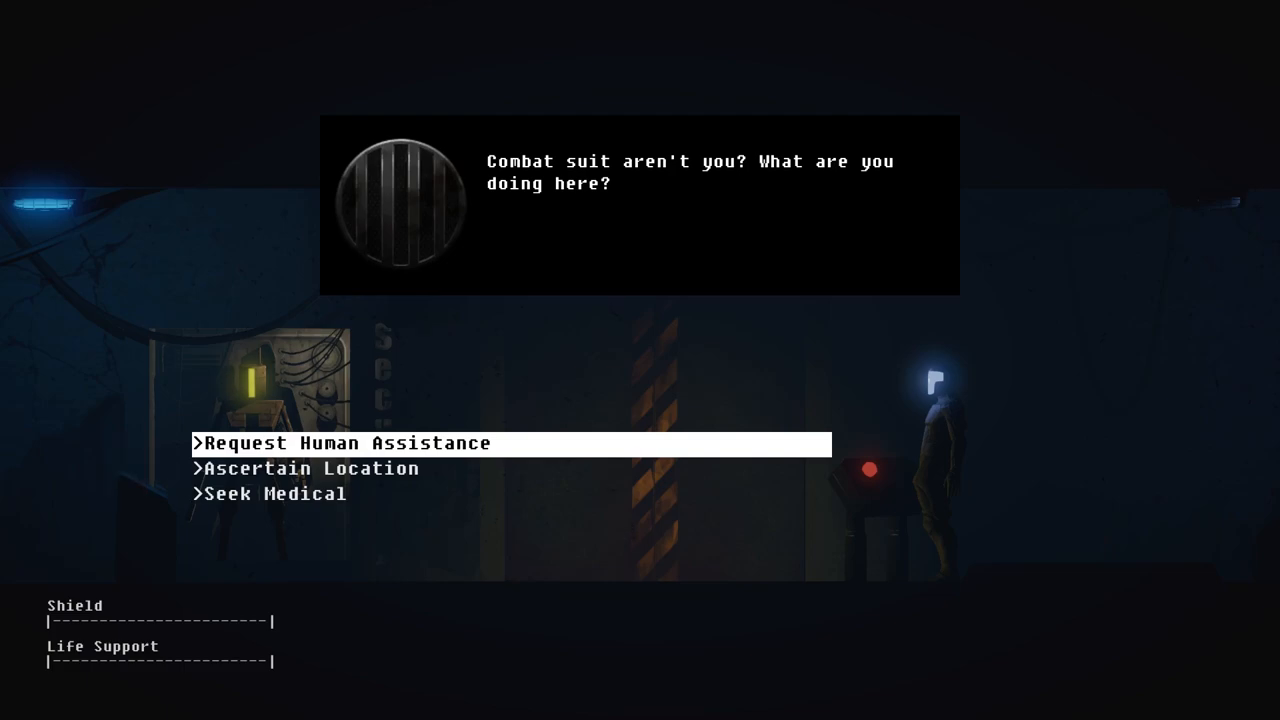
Step: Ask the terminal voice where the suit is, then ask about medical help
key(Down)
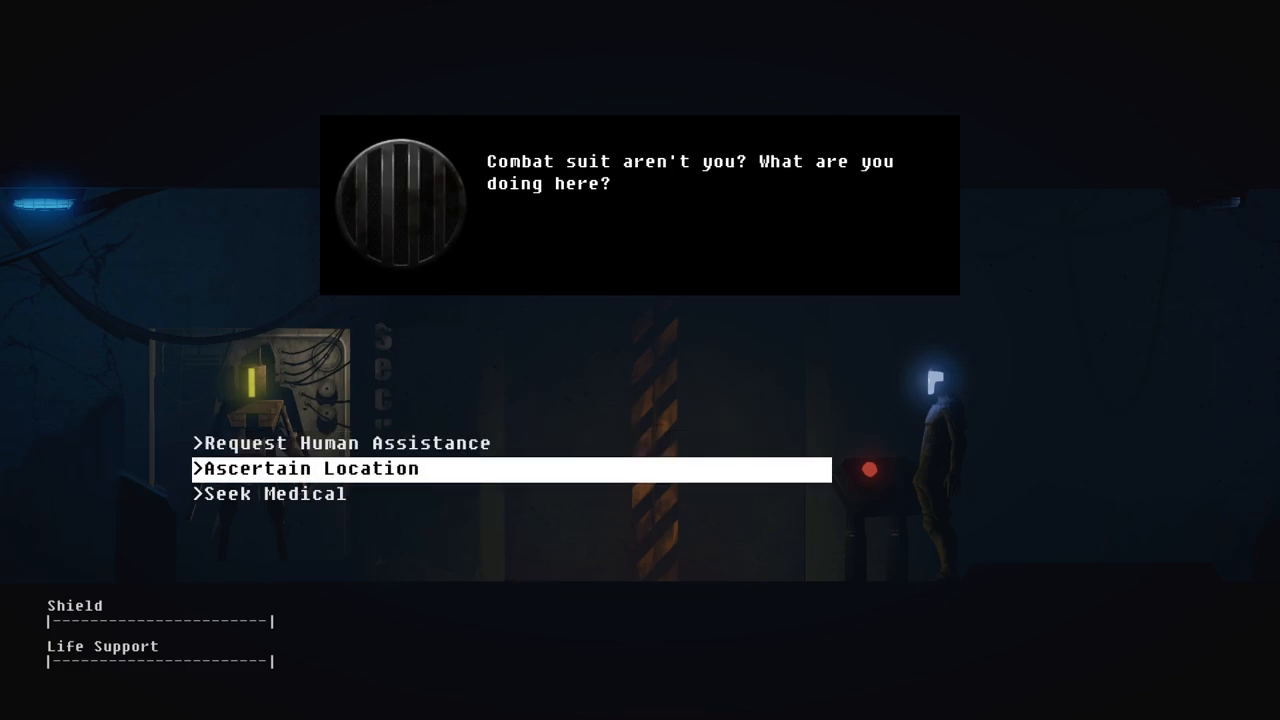
click(312, 468)
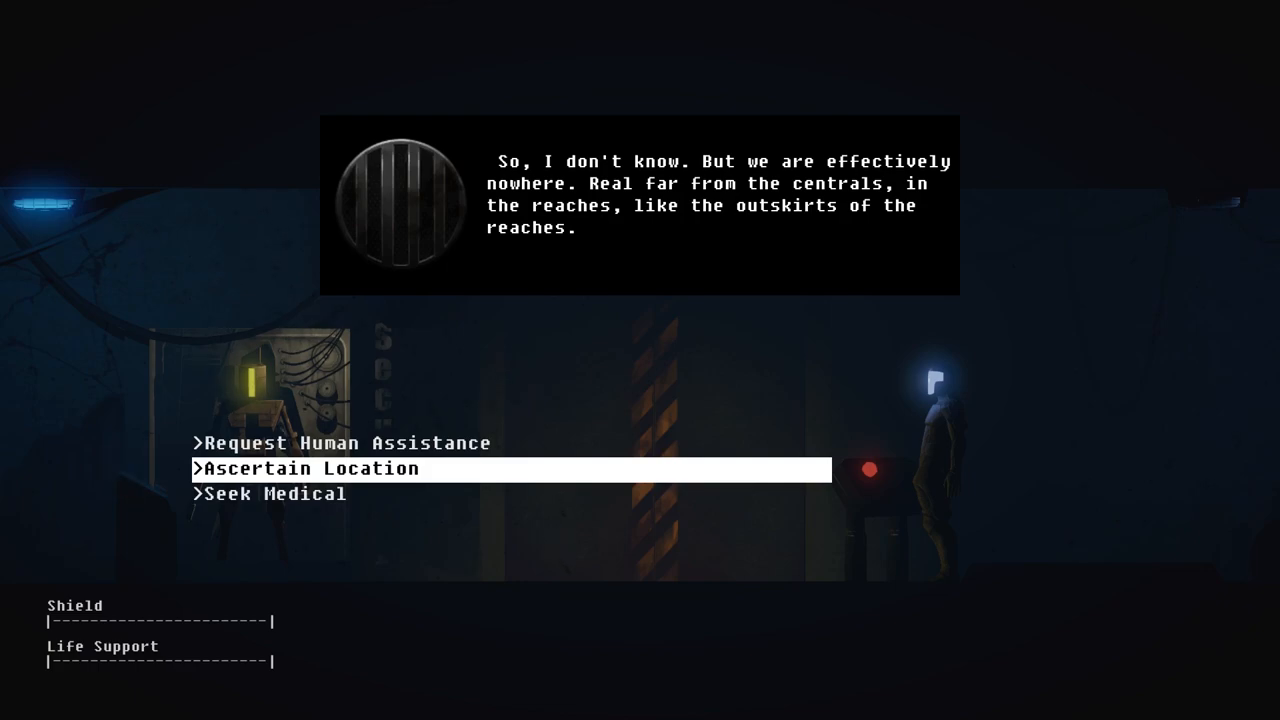
key(Down)
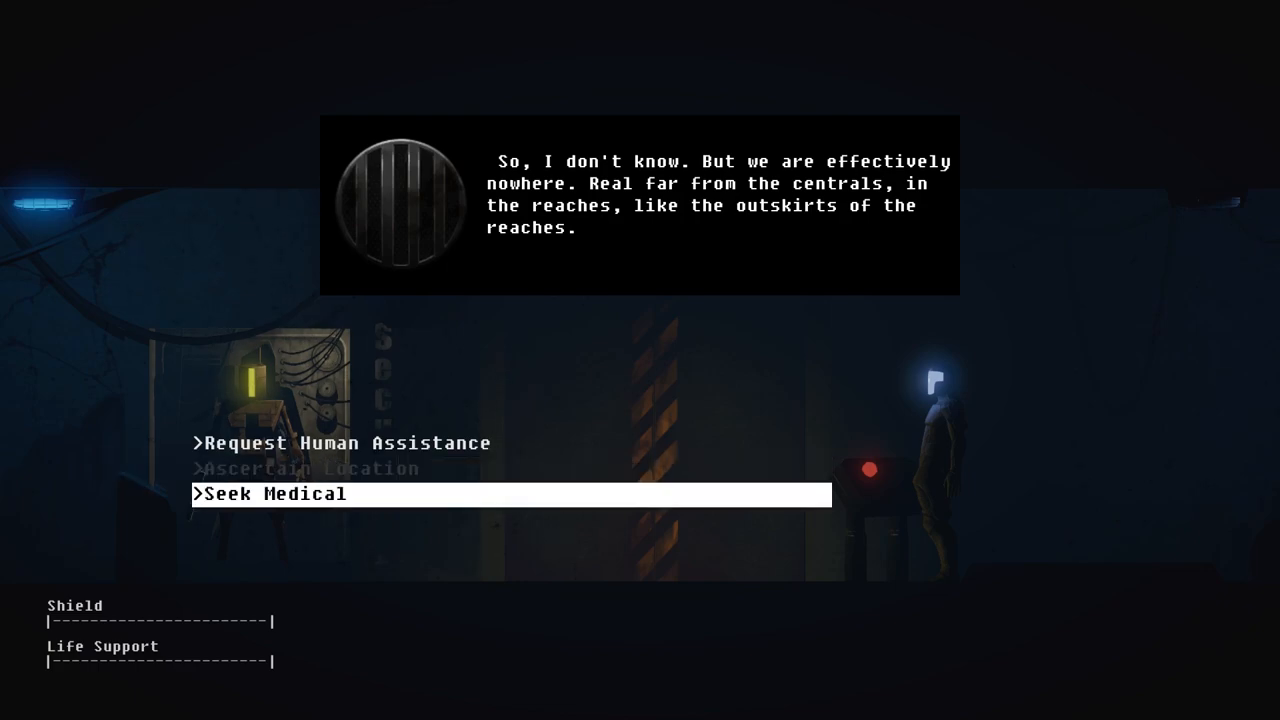
click(272, 492)
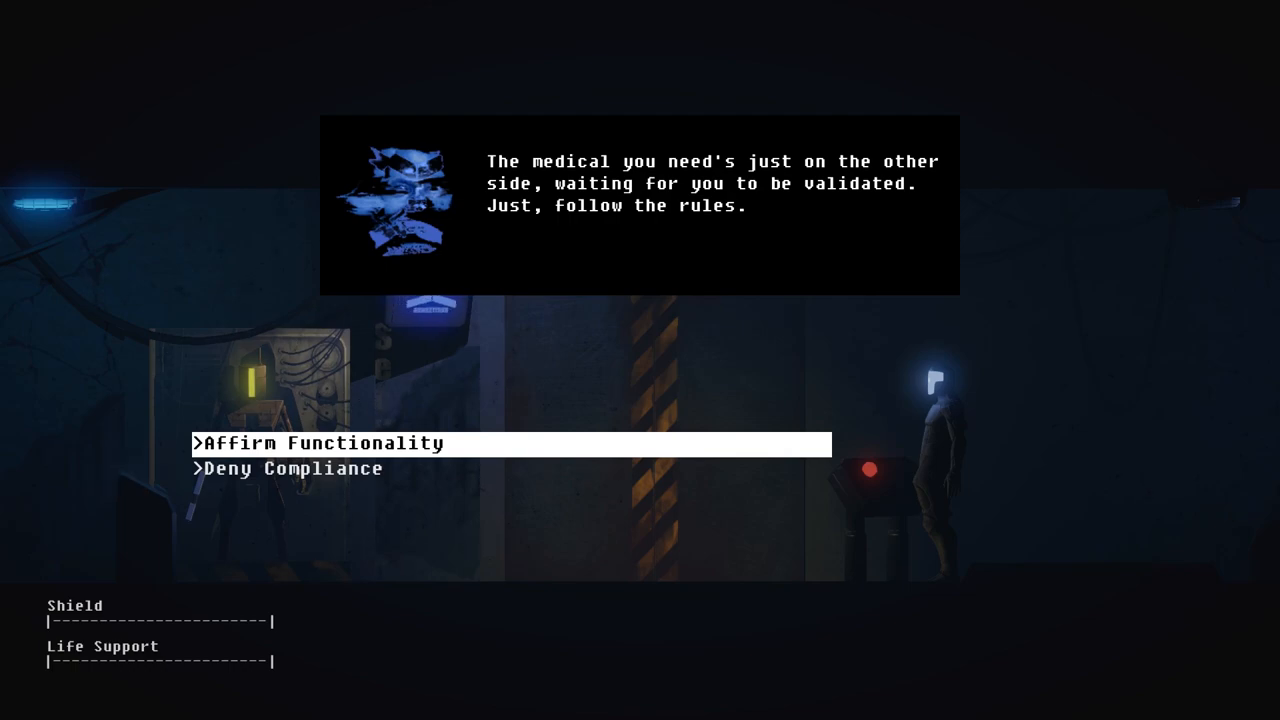
click(320, 444)
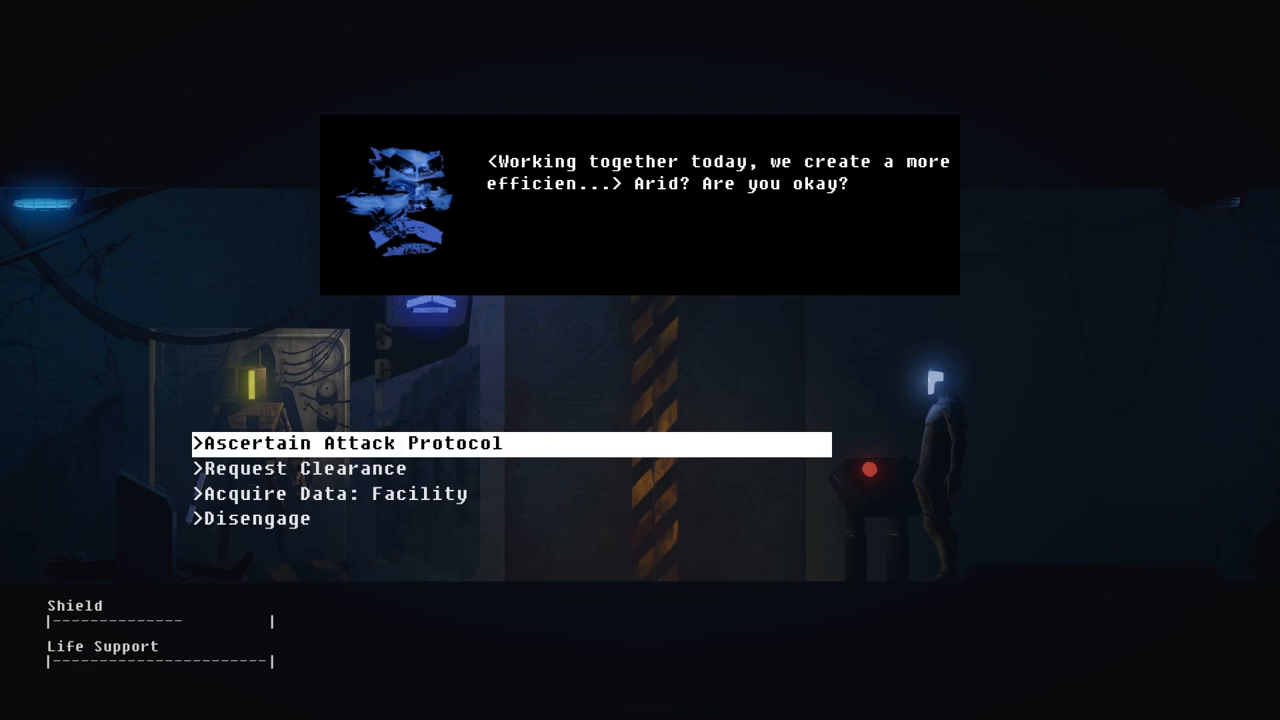
Step: Request facility data from the administrator and move the selection to Request Clearance
click(334, 492)
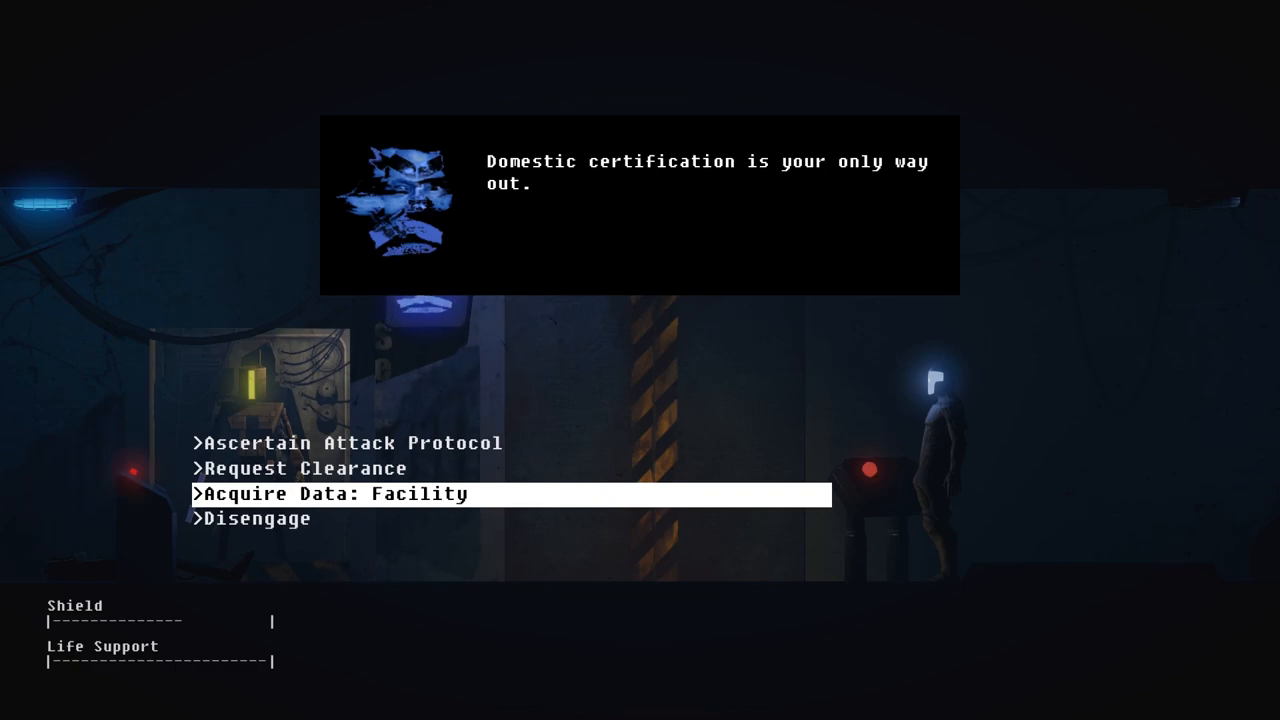
key(up)
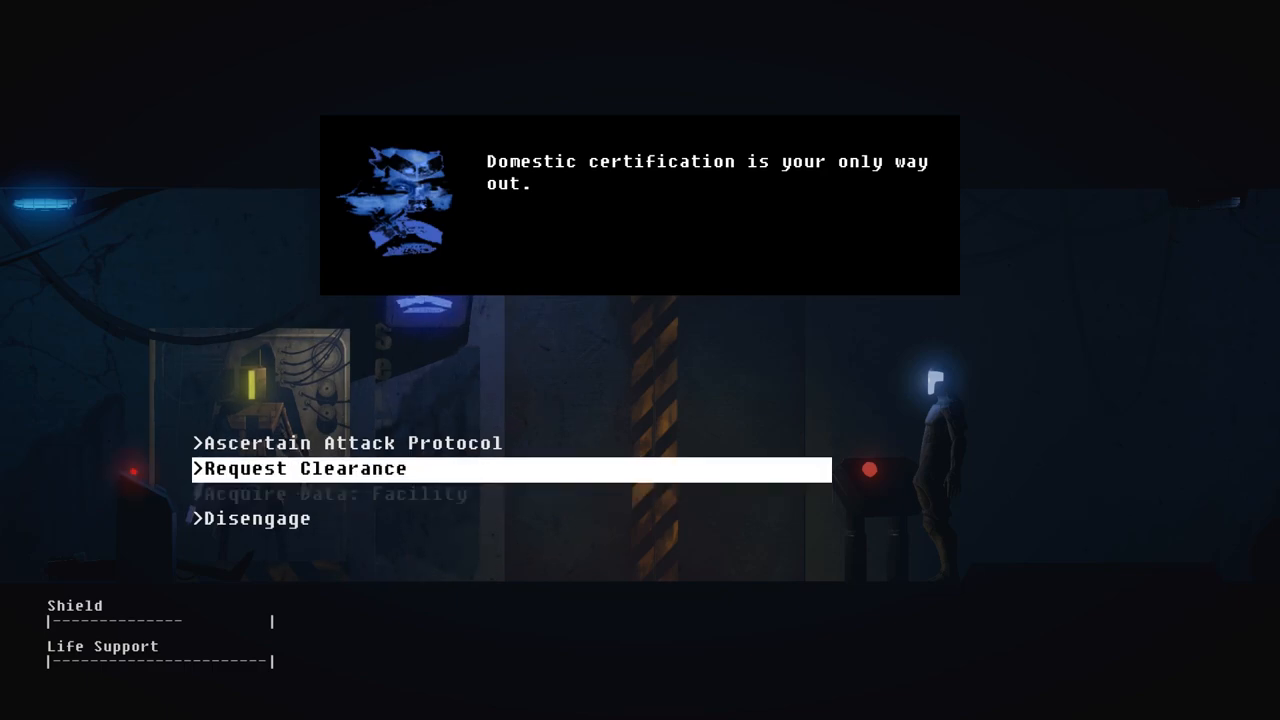
Step: Request clearance, hear the administrator's refusal, and choose Deny Compliance
click(302, 468)
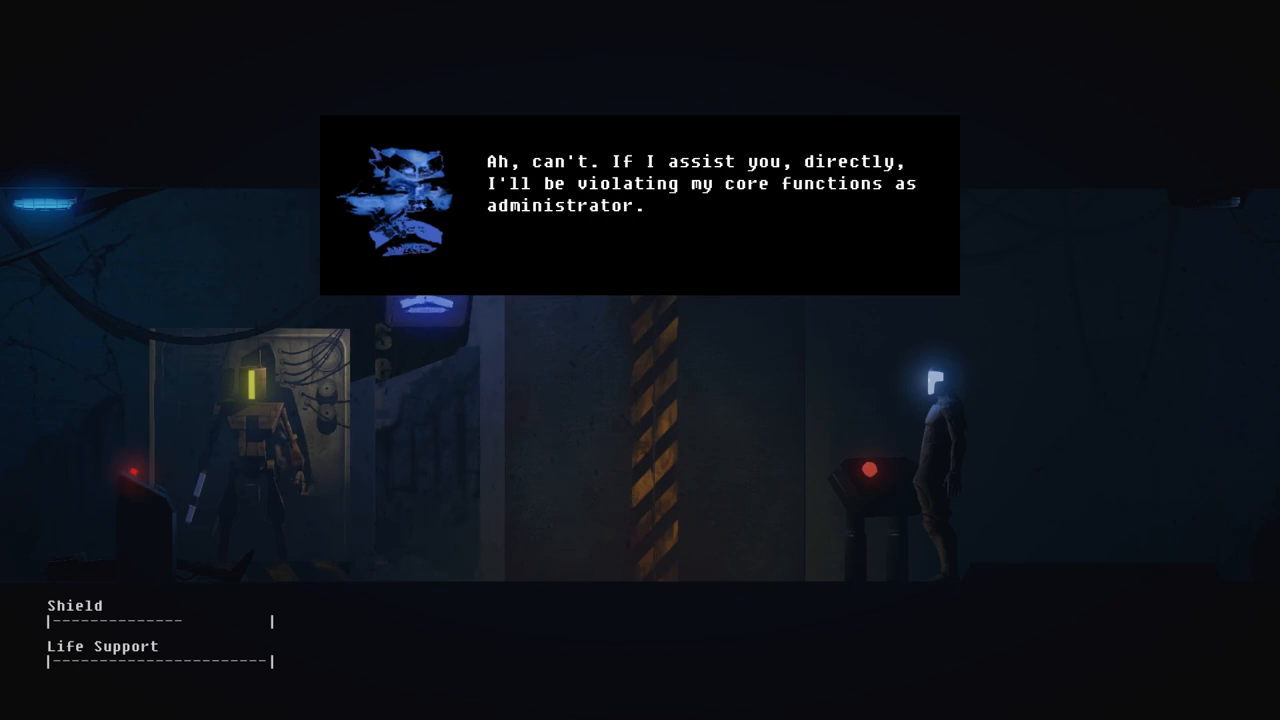
click(640, 204)
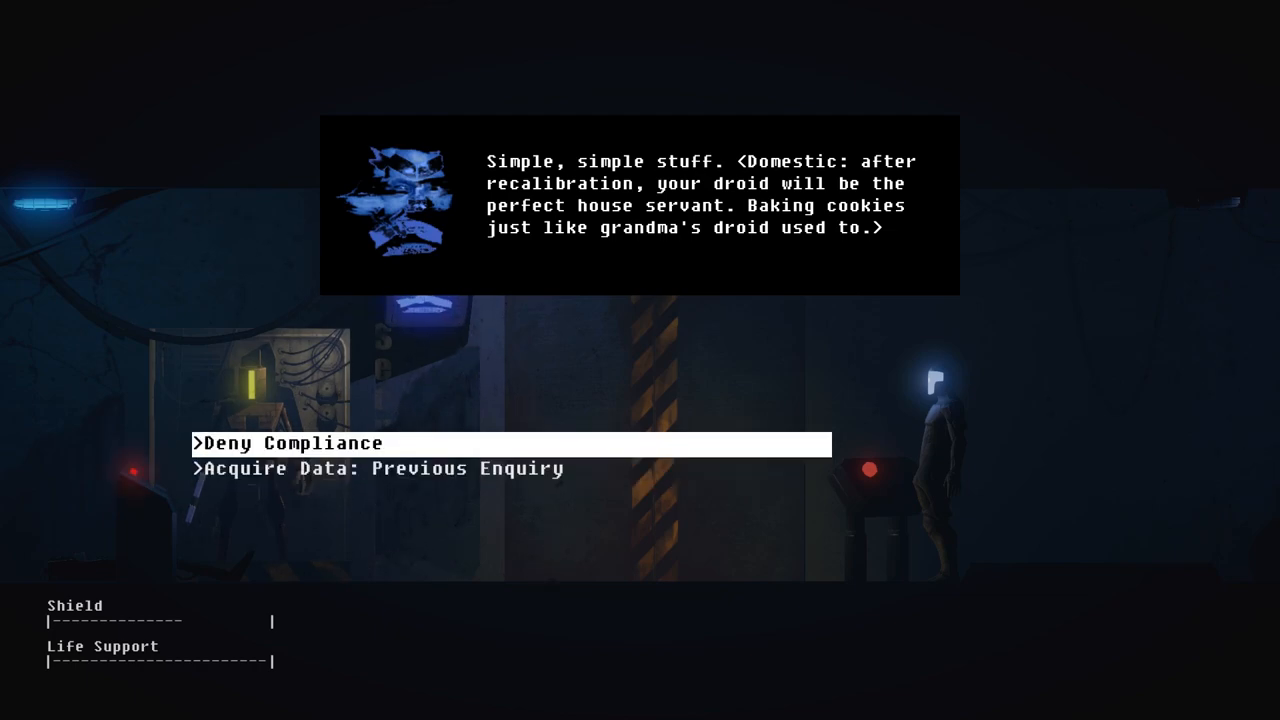
key(down)
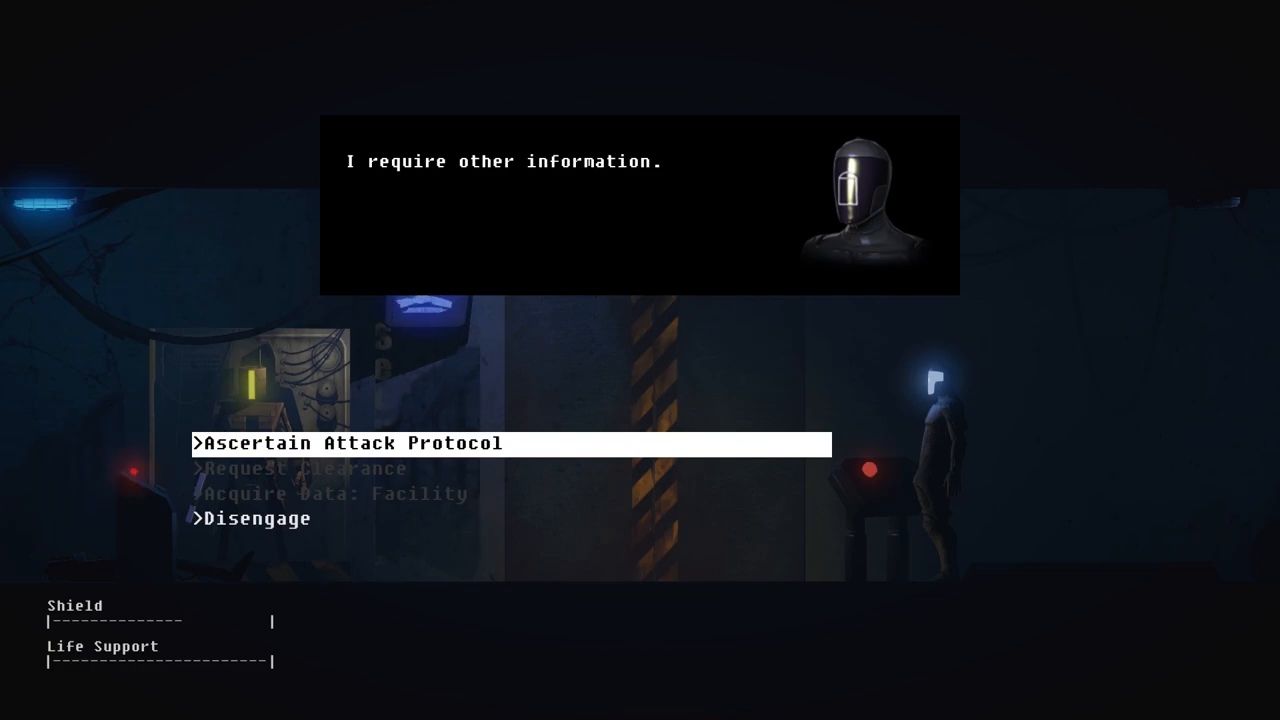
Step: Ask about the attack protocol, then request clearance from the administrator again
click(350, 444)
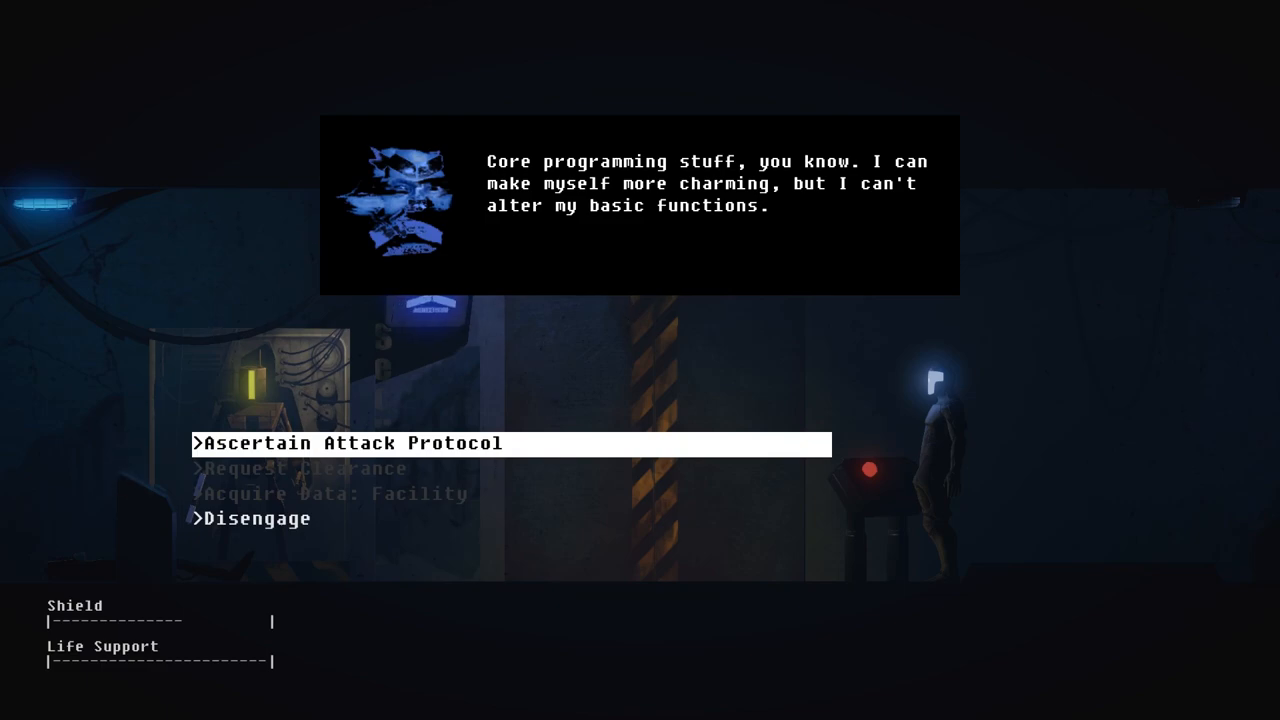
key(Down)
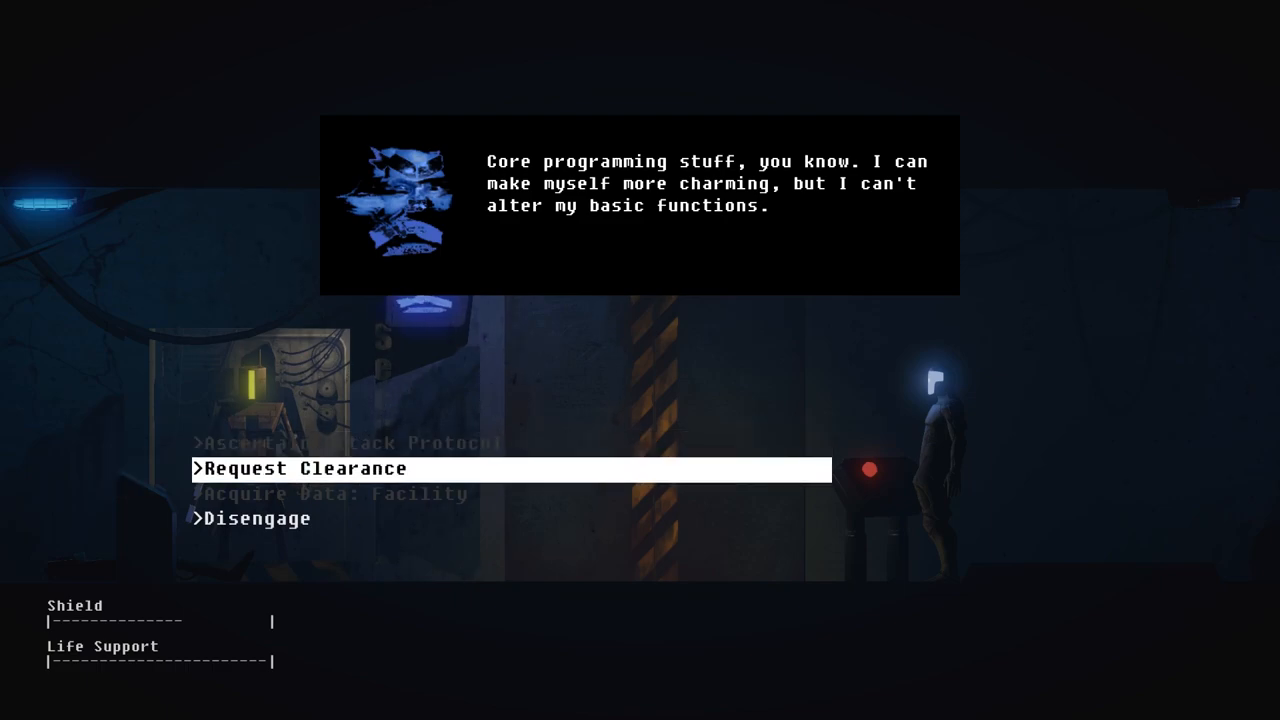
click(304, 468)
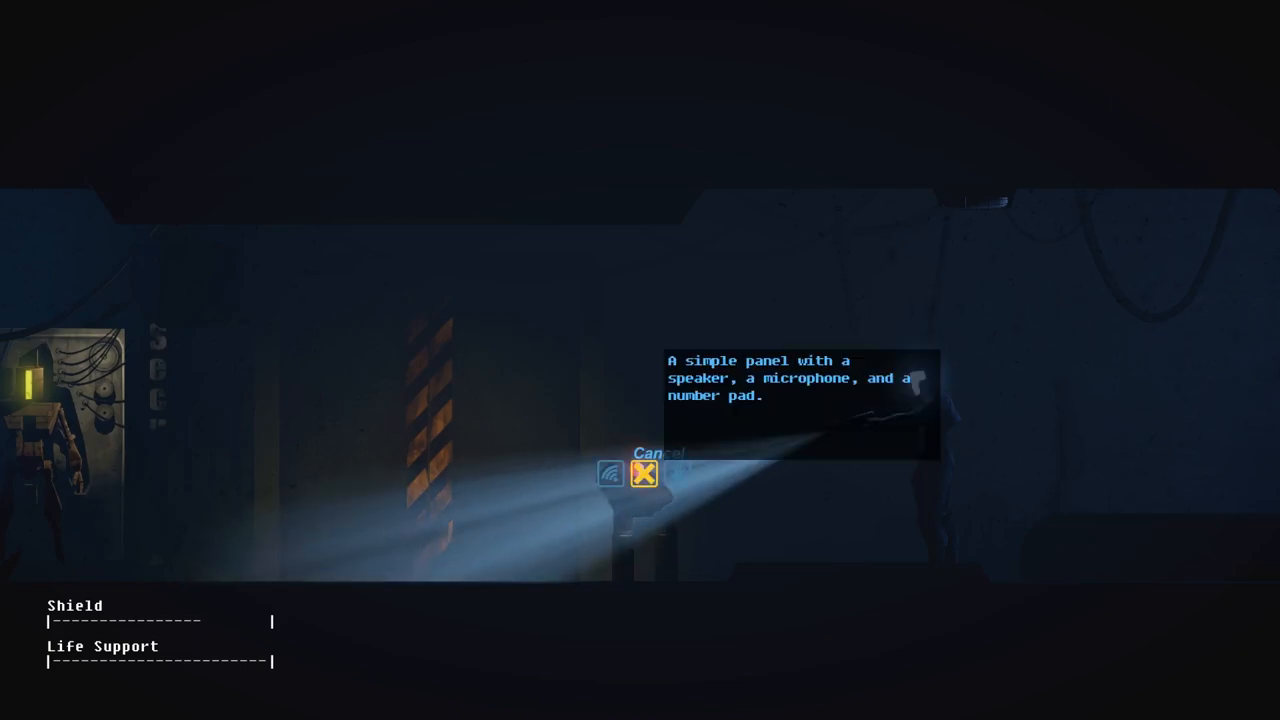
Step: Continue the droid conversation and select Acquire Data: Facility
click(644, 472)
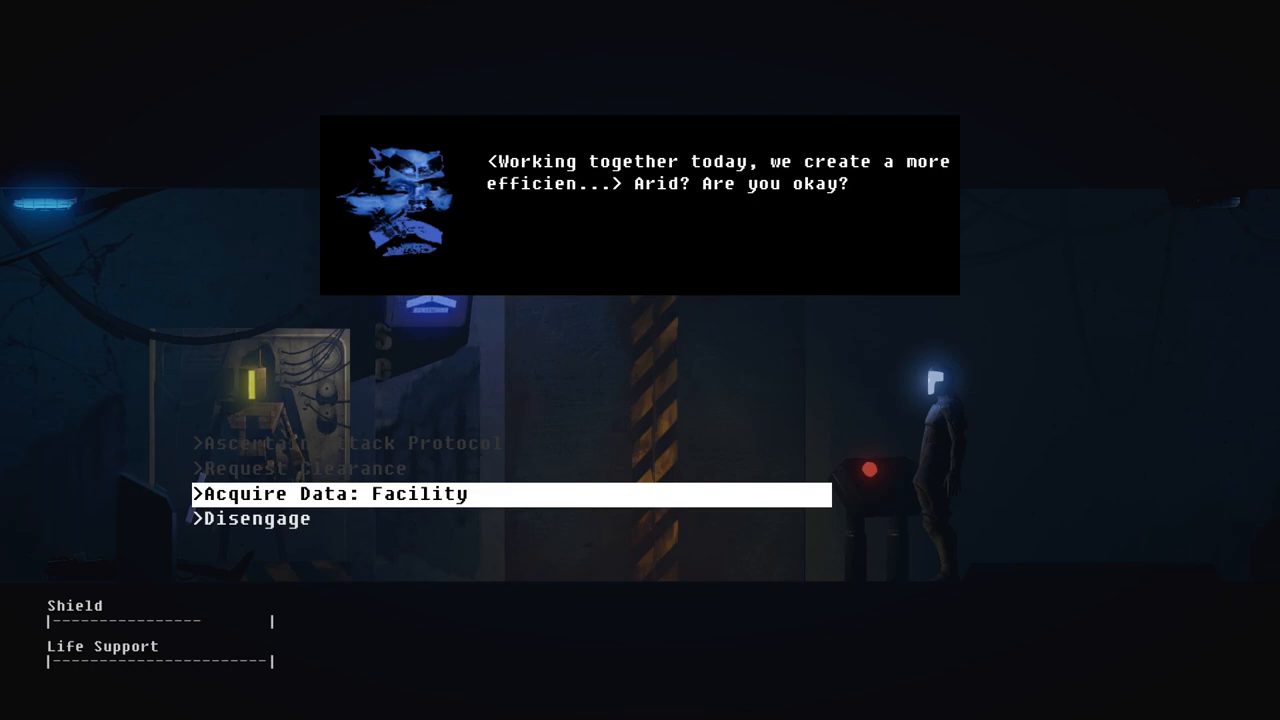
key(Down)
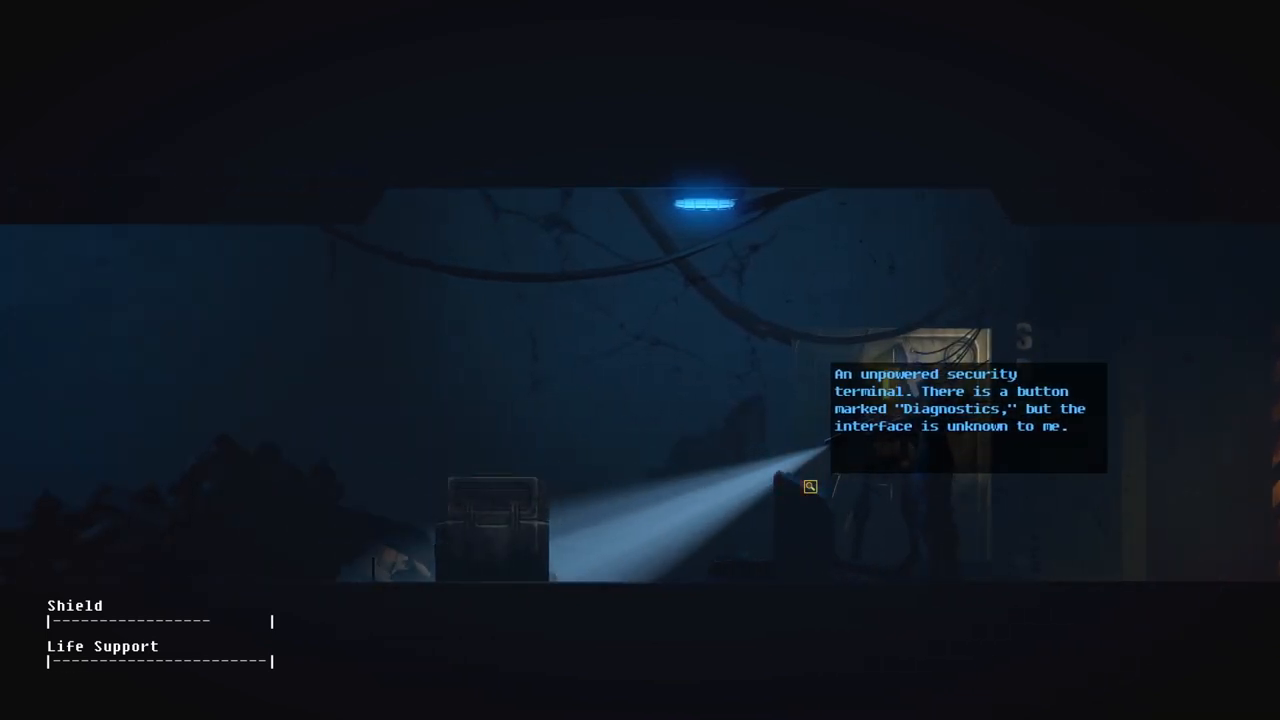
Step: Examine the unpowered security terminal, then read the Depurposing wall sign
click(810, 488)
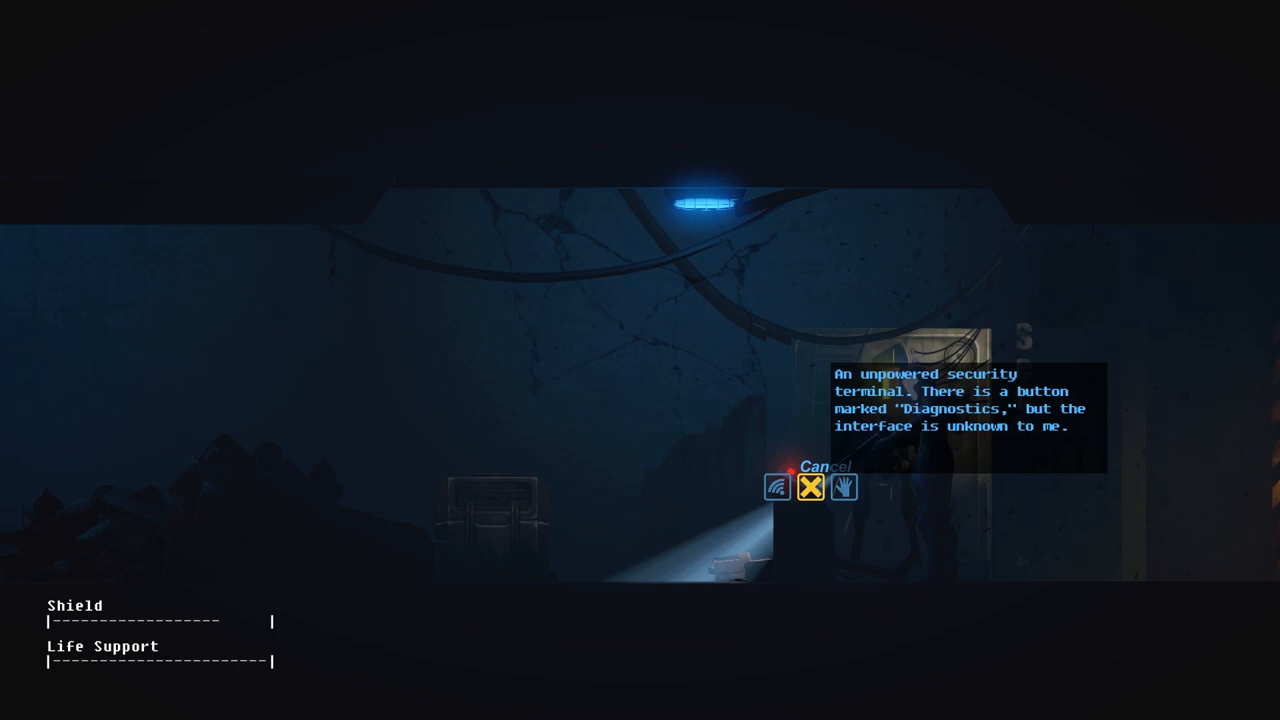
click(776, 488)
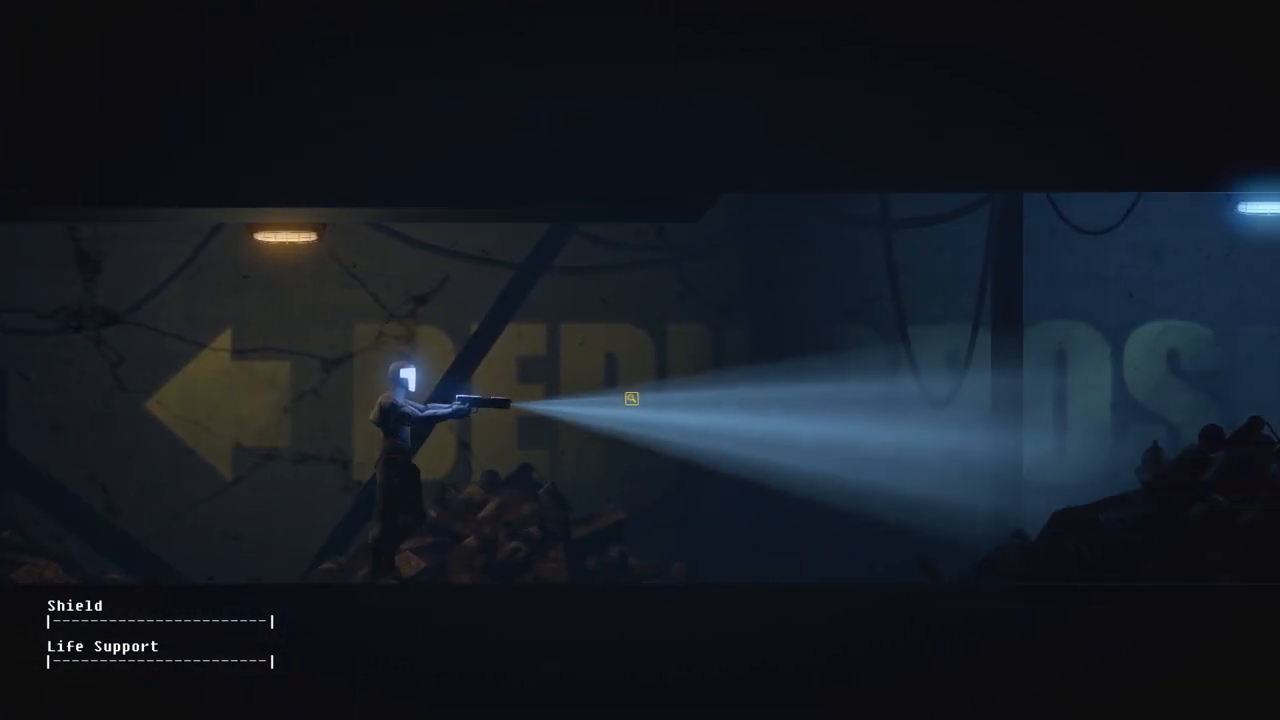
click(628, 400)
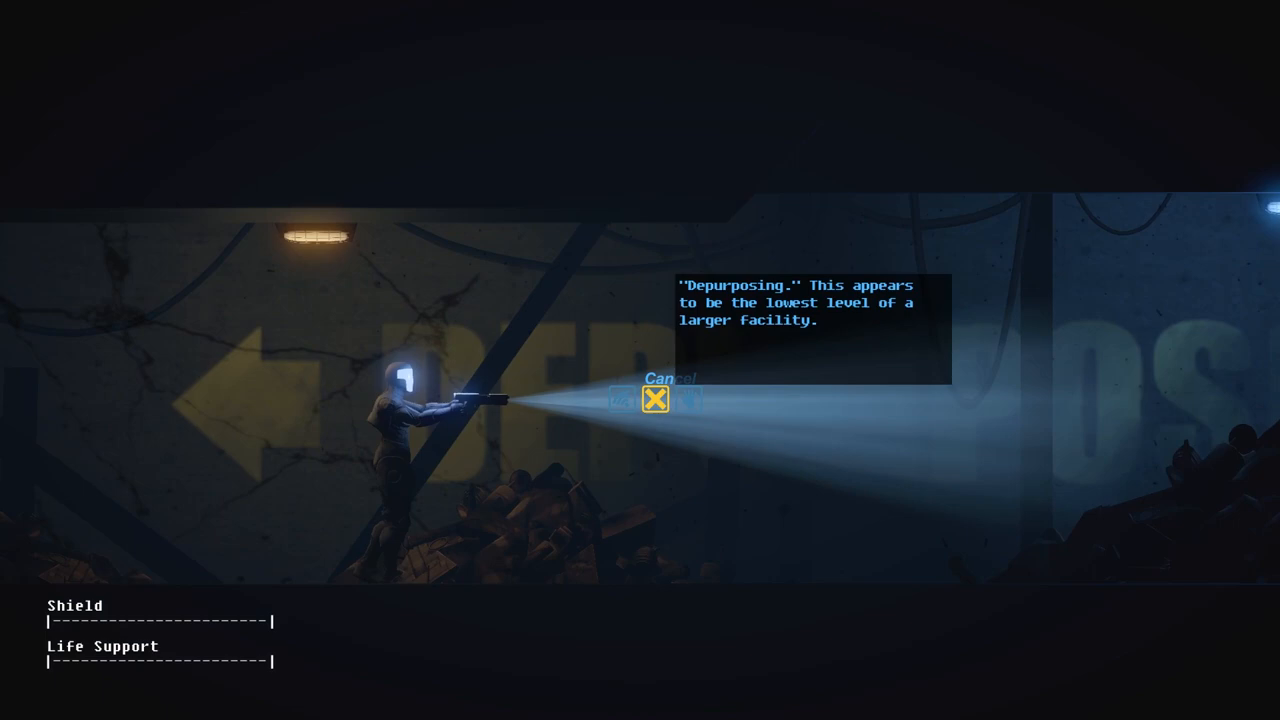
click(656, 400)
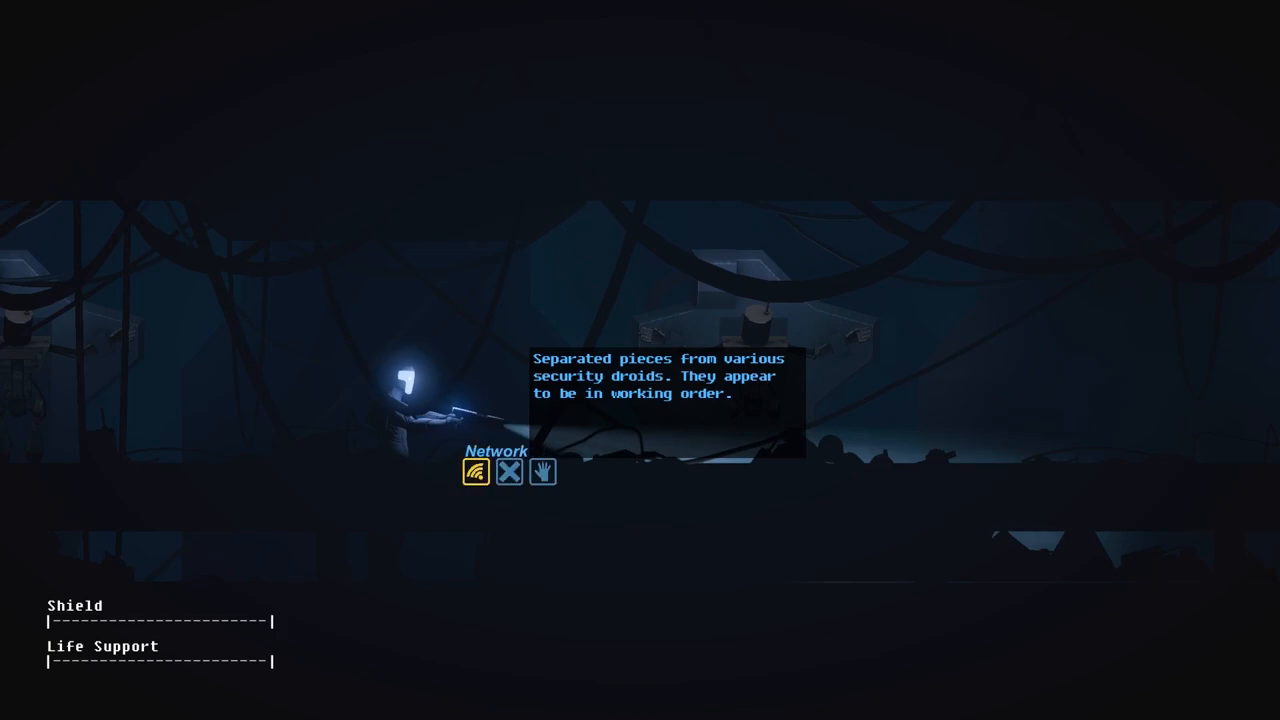
Step: Leave the droid parts and examine the undamaged hanging droid unit
click(508, 472)
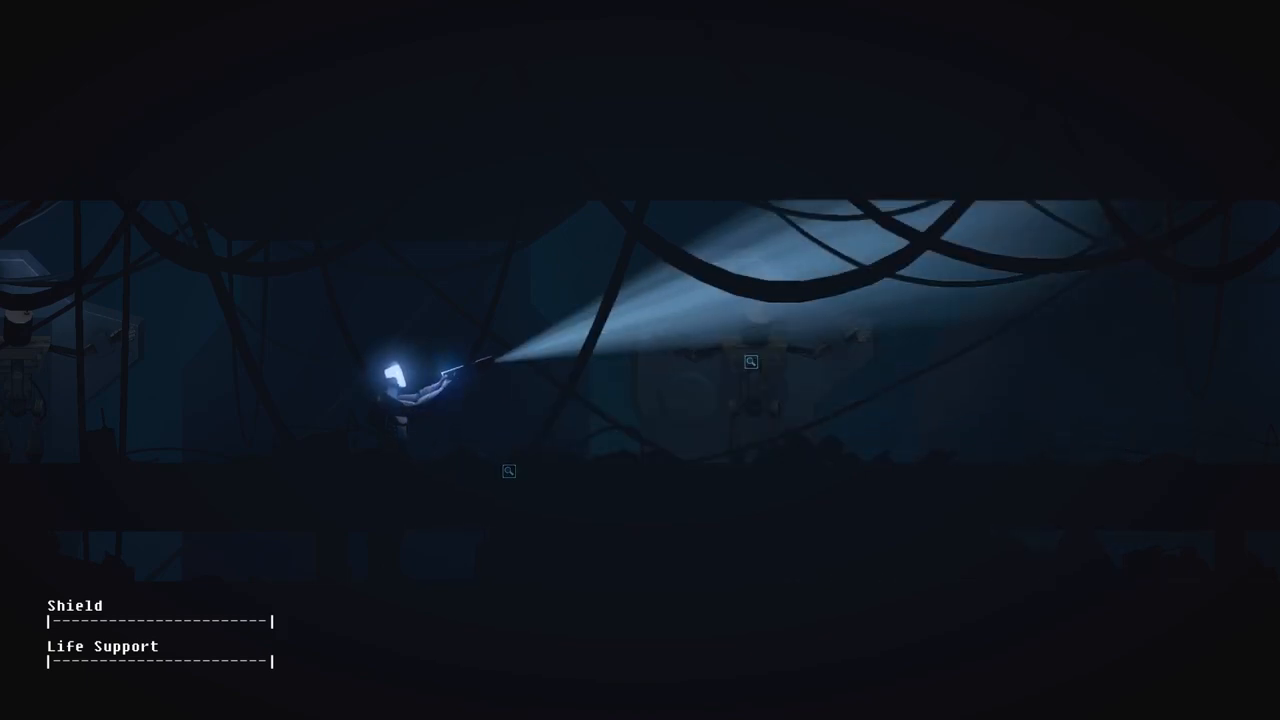
click(750, 360)
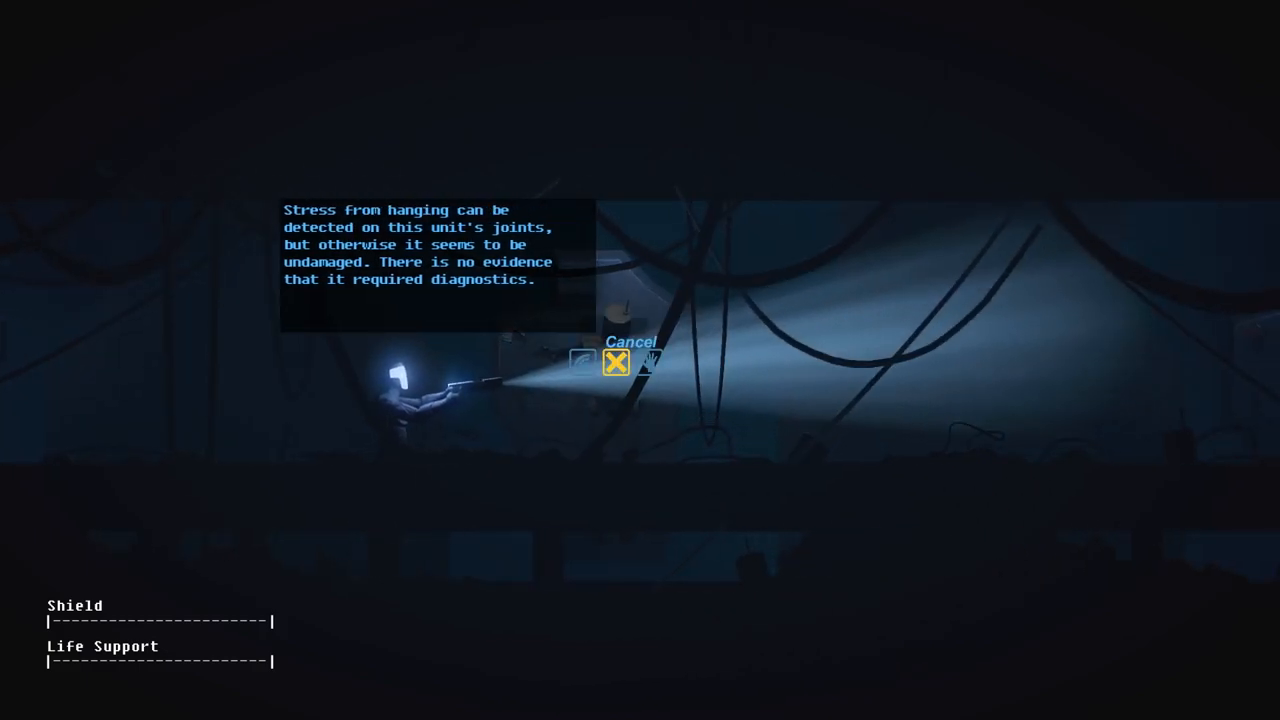
click(616, 364)
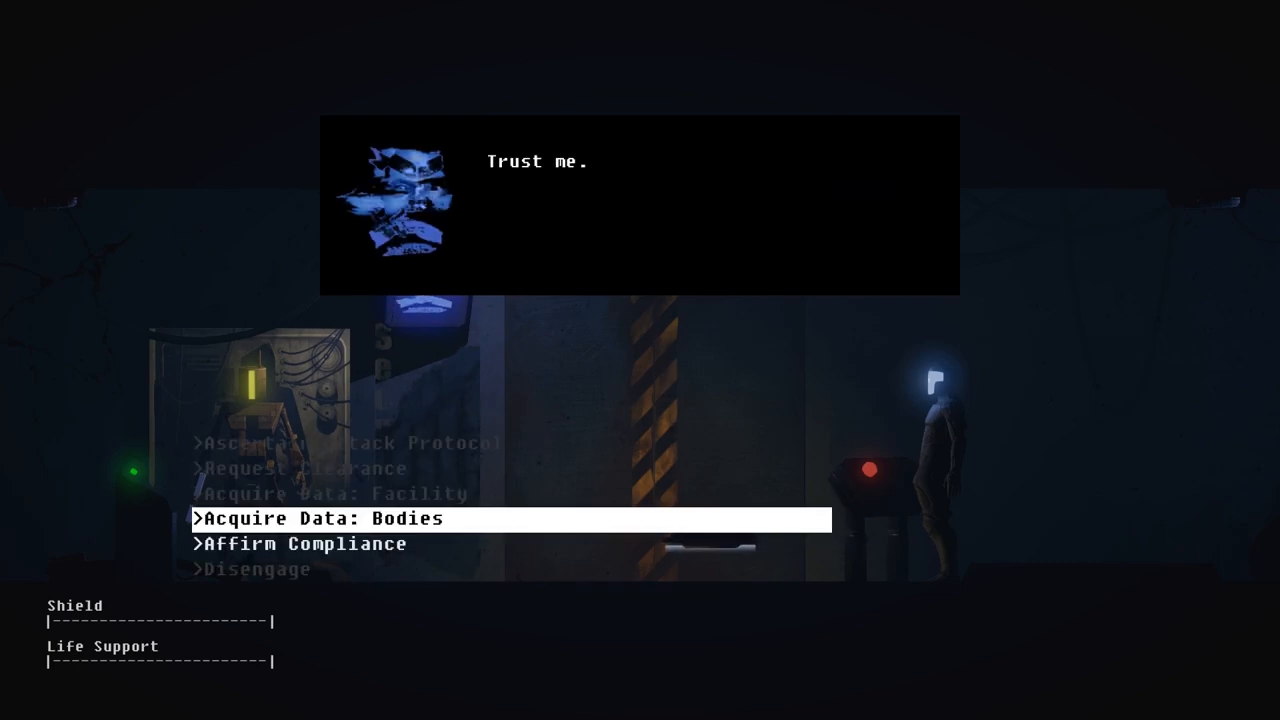
Step: Choose 'Acquire Data: Bodies' in the dialogue with the helmeted figure
key(Down)
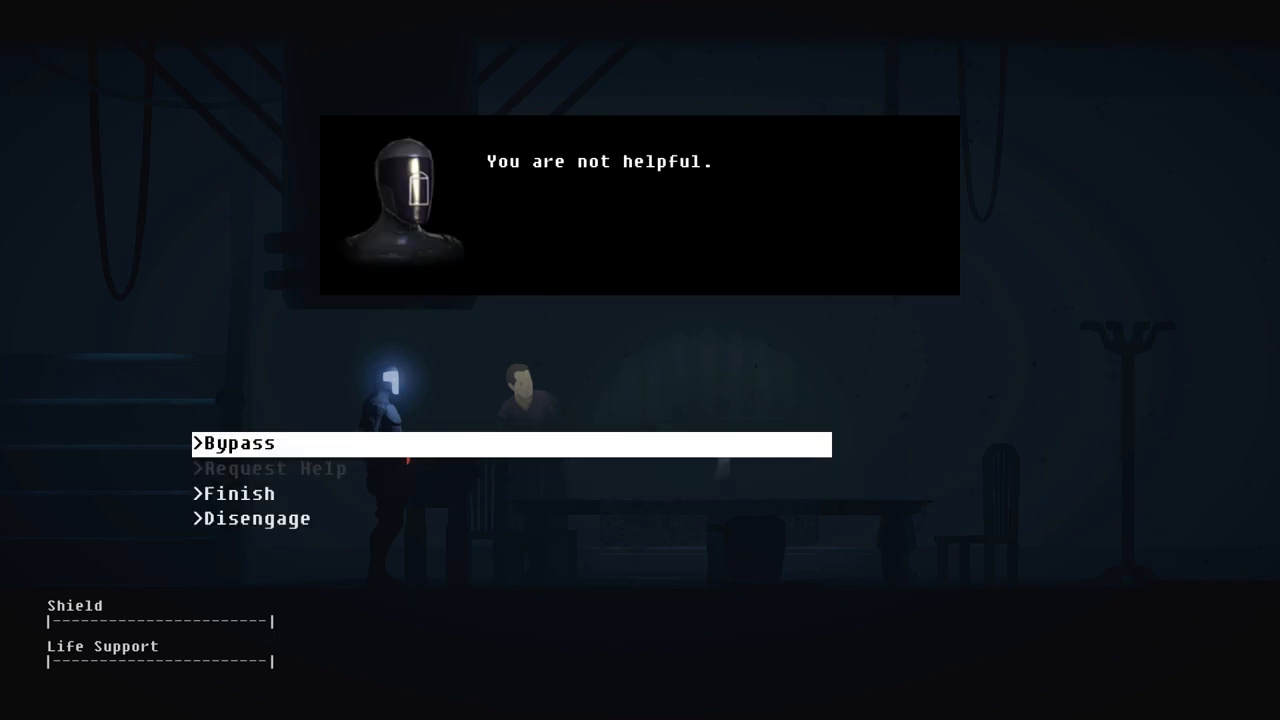
Step: Choose 'Bypass' to get past the unhelpful shopkeeper
click(240, 444)
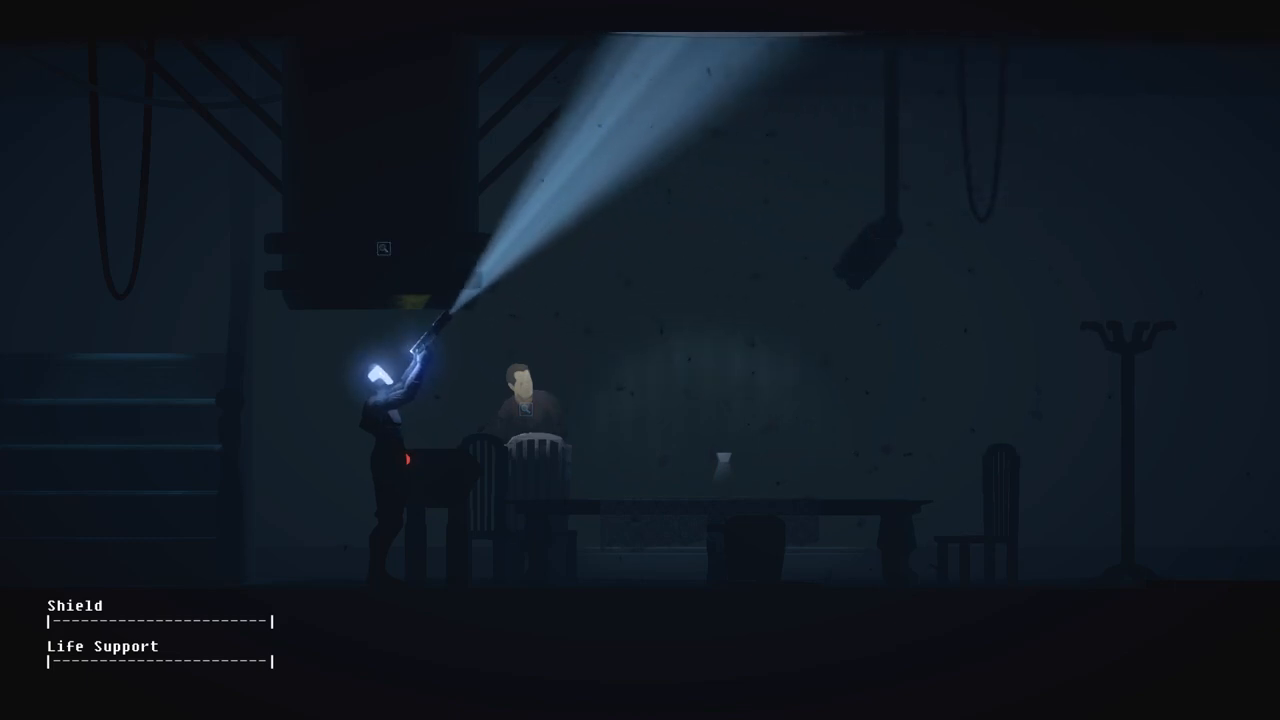
Step: Light the upper room, then read the empty vase's description on the table
click(384, 248)
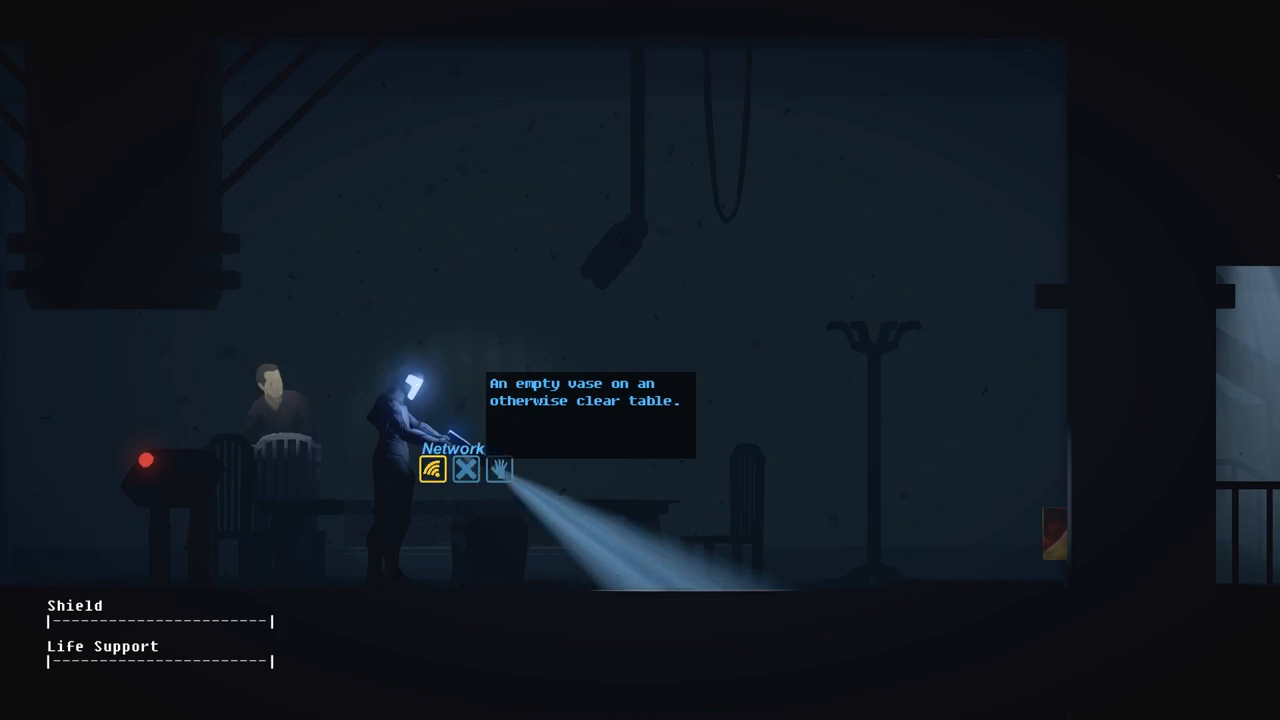
click(432, 470)
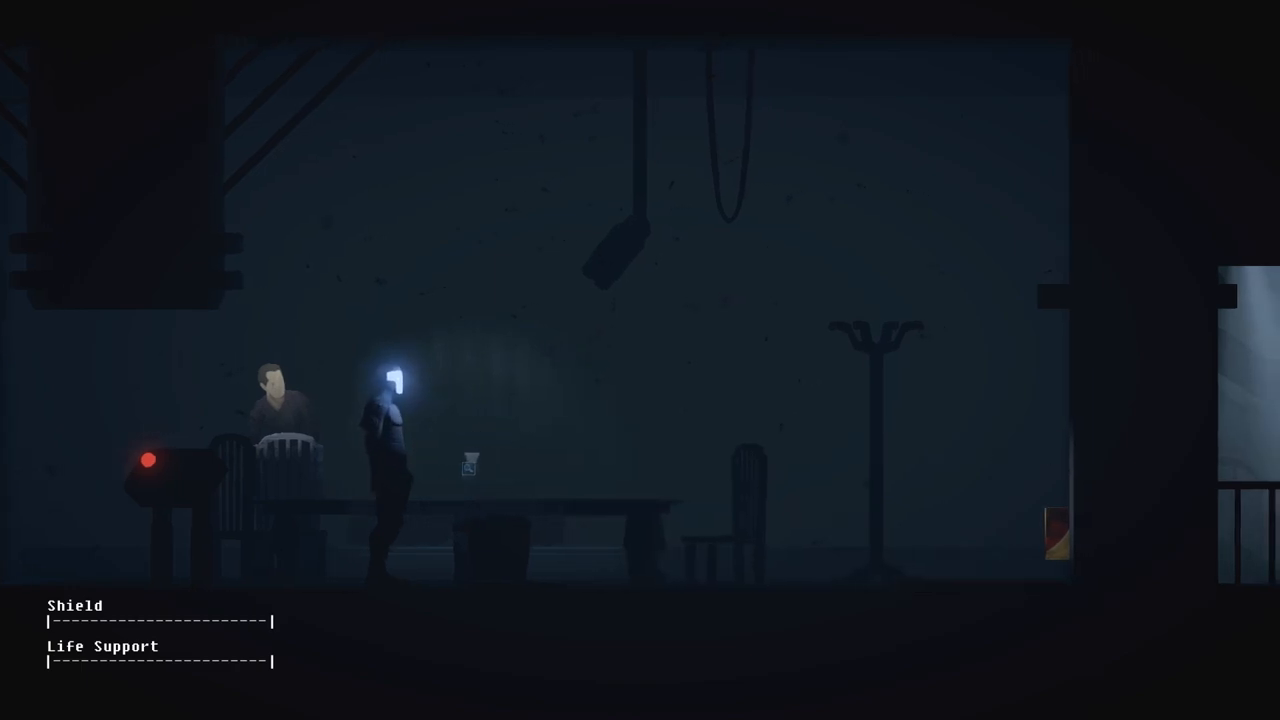
Step: Interact with the vase so it holds the purple flowers
scroll(right, 3)
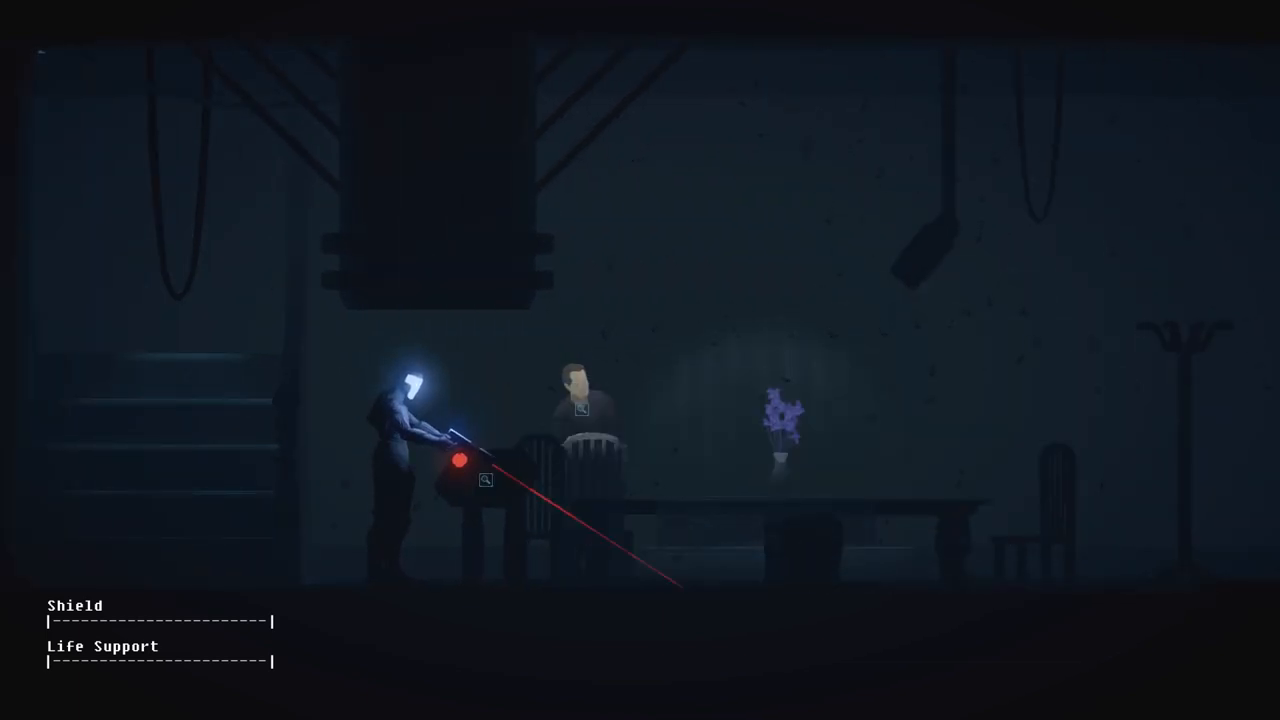
click(484, 480)
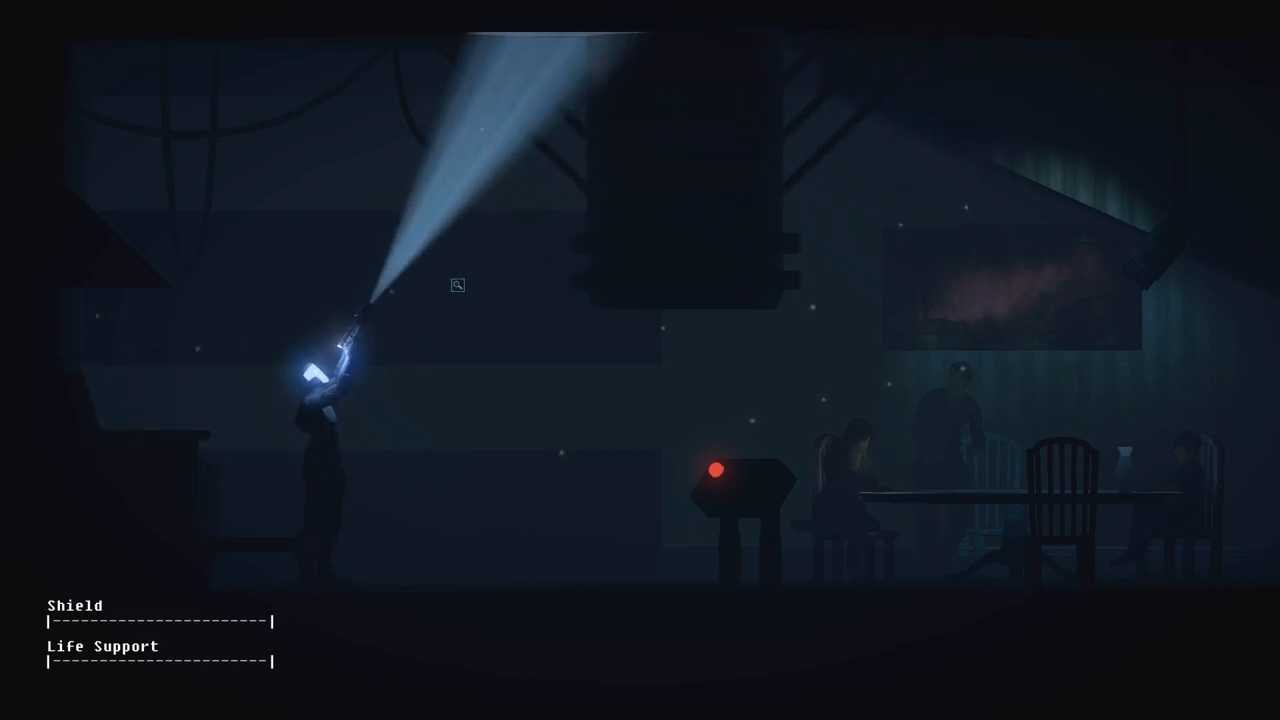
Step: Light up the wooden family at the table and dismiss their description
click(456, 284)
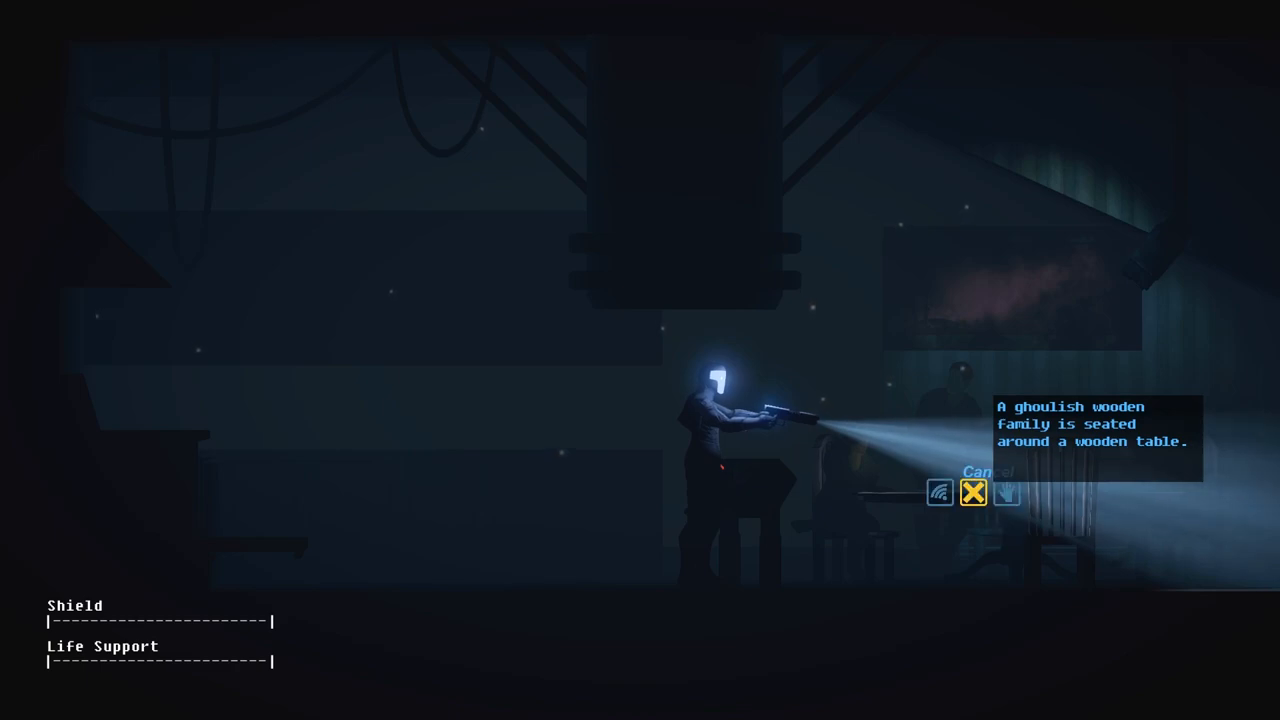
click(938, 496)
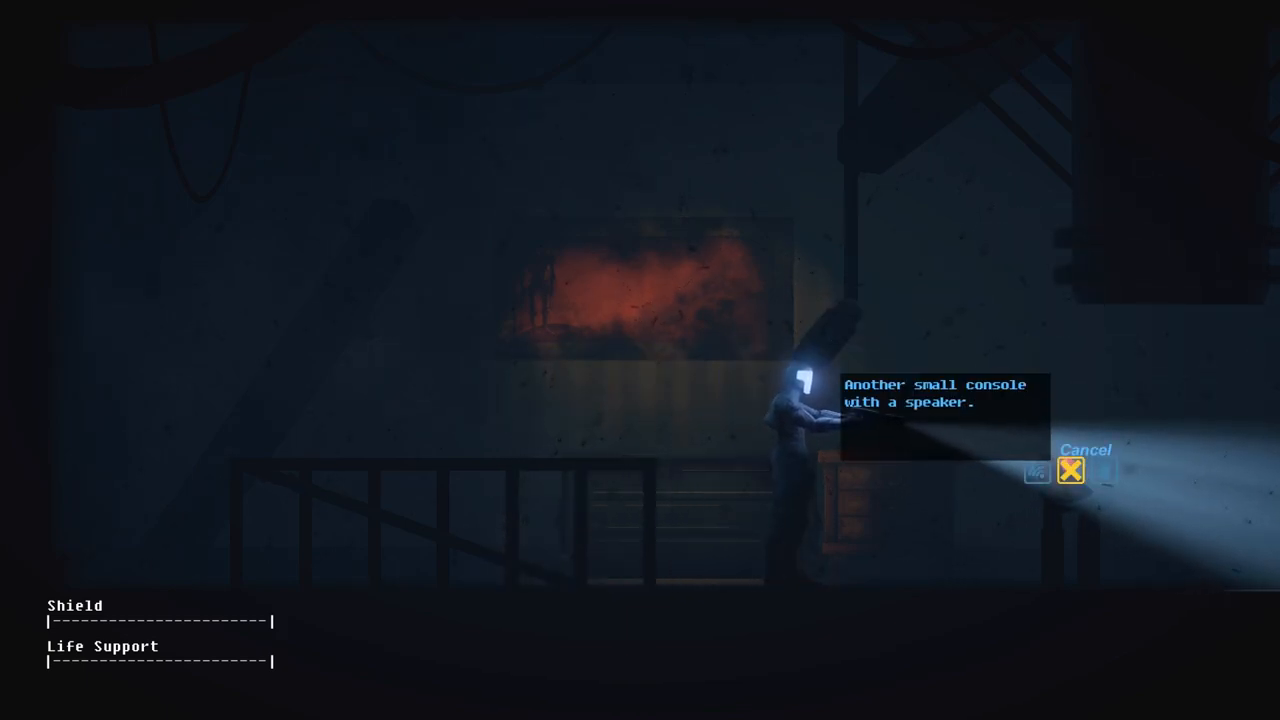
Step: Finish scanning the speaker console so its clean-the-room order appears
click(1070, 472)
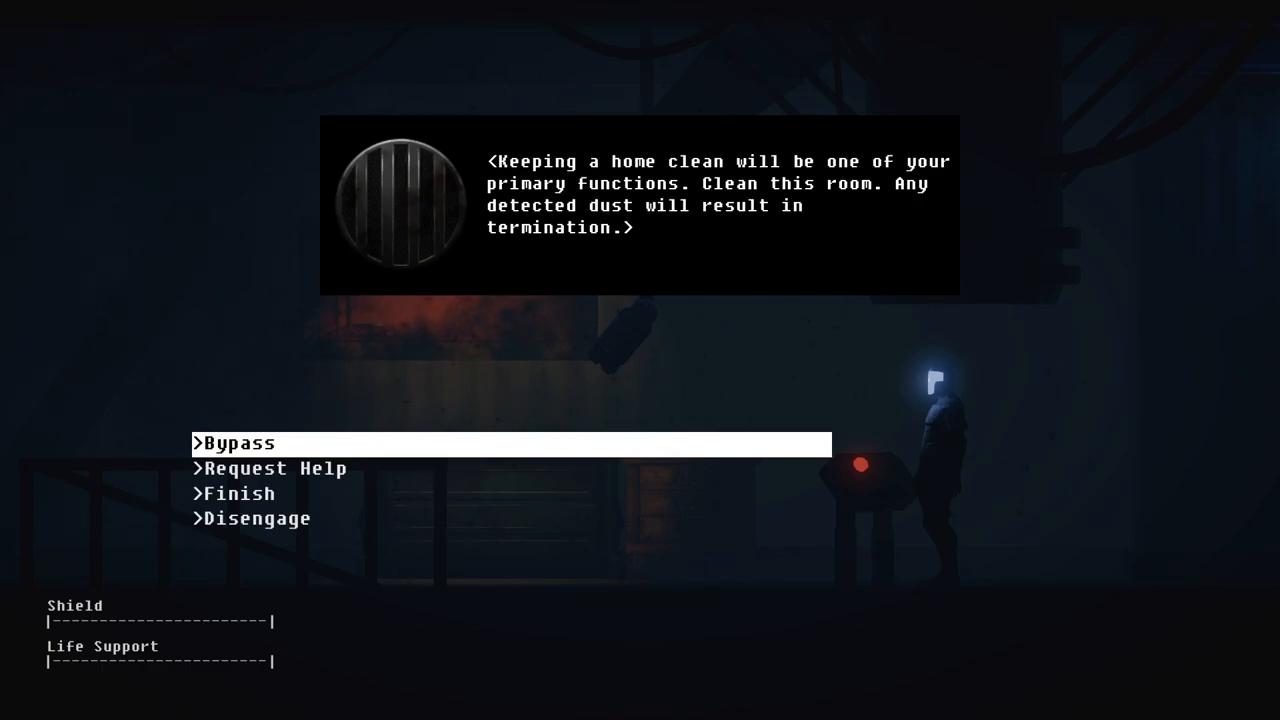
Step: Ask the cleaning console for help, then declare the room cleaning finished
key(down)
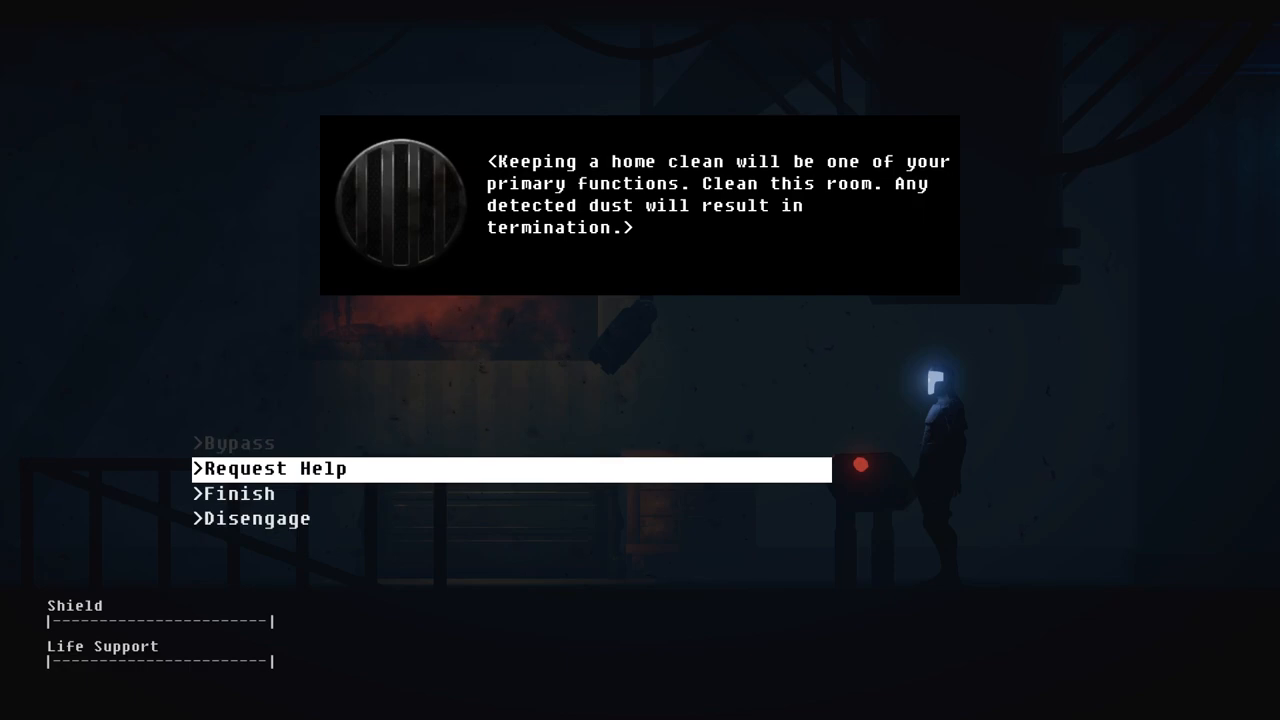
click(270, 468)
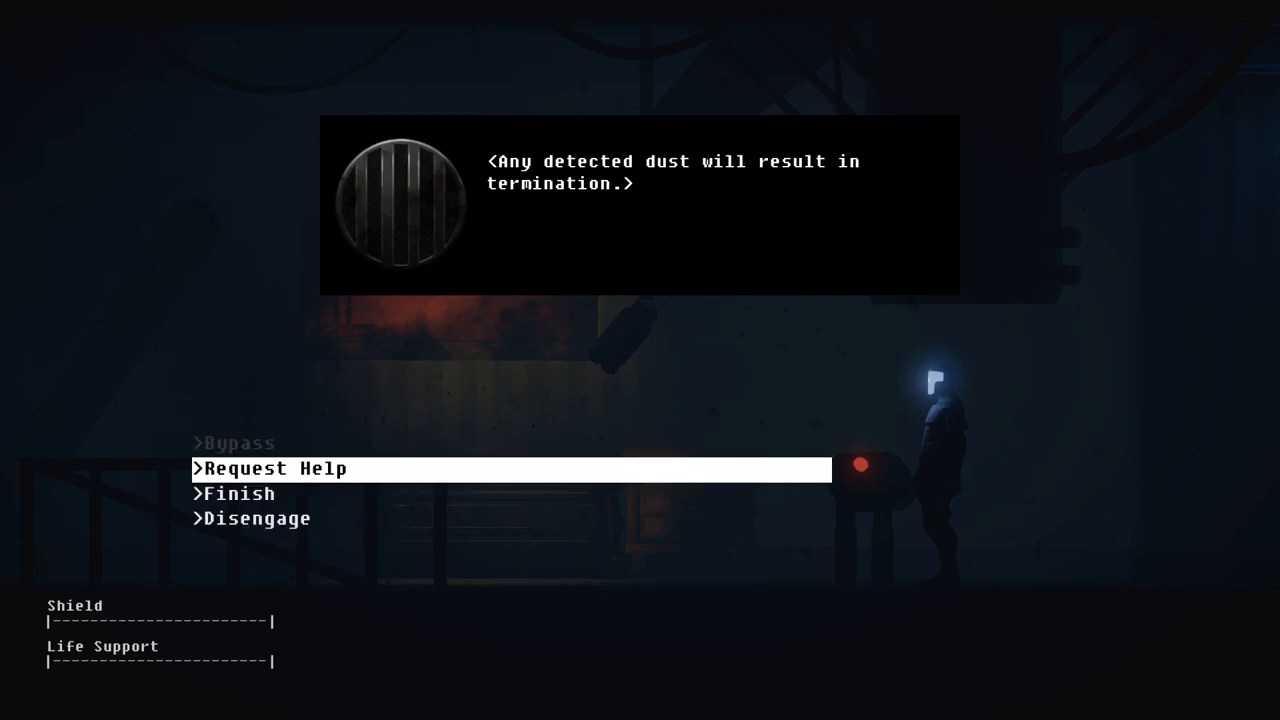
key(down)
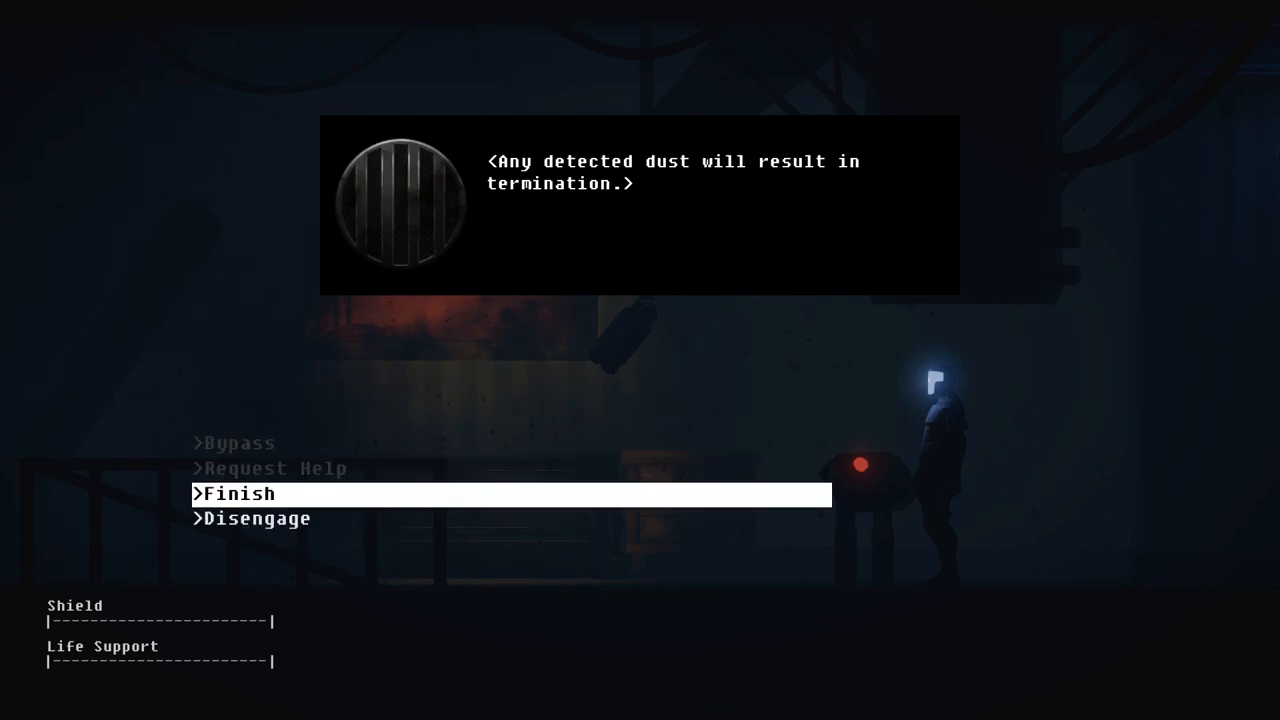
click(236, 492)
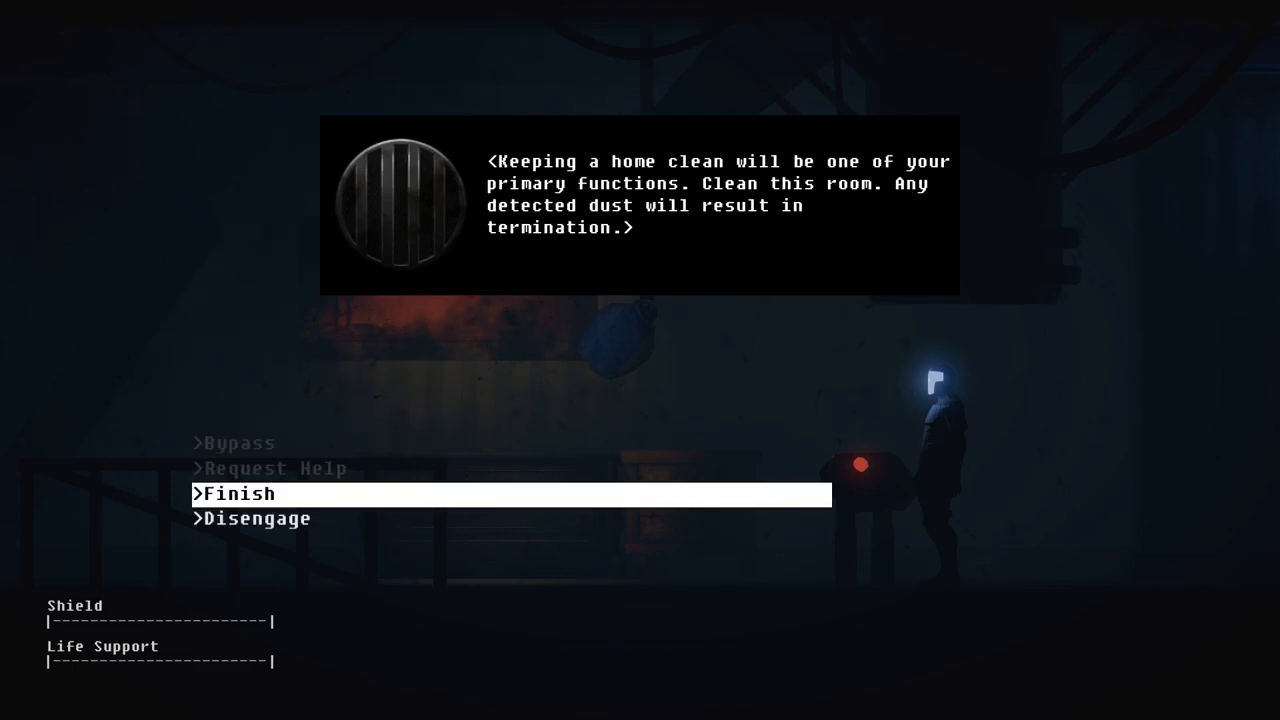
click(238, 492)
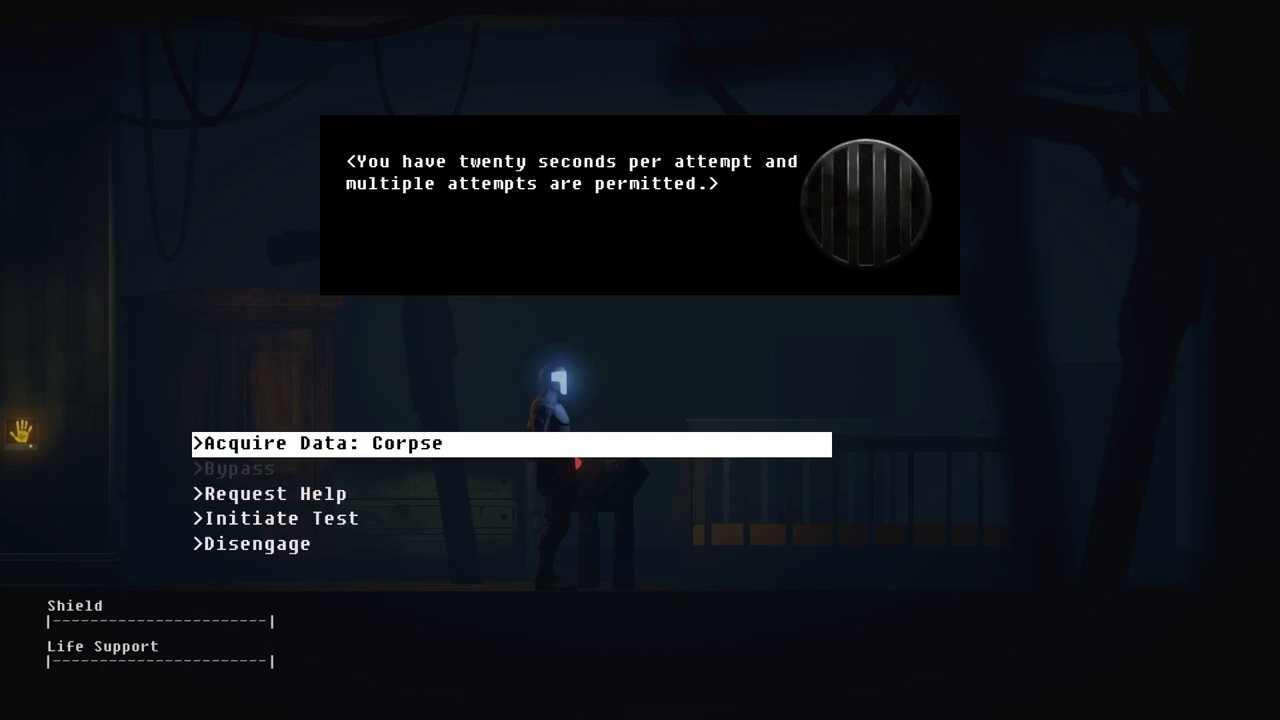
Step: Acquire data from the corpse, then request help for the military-droid hint
click(318, 444)
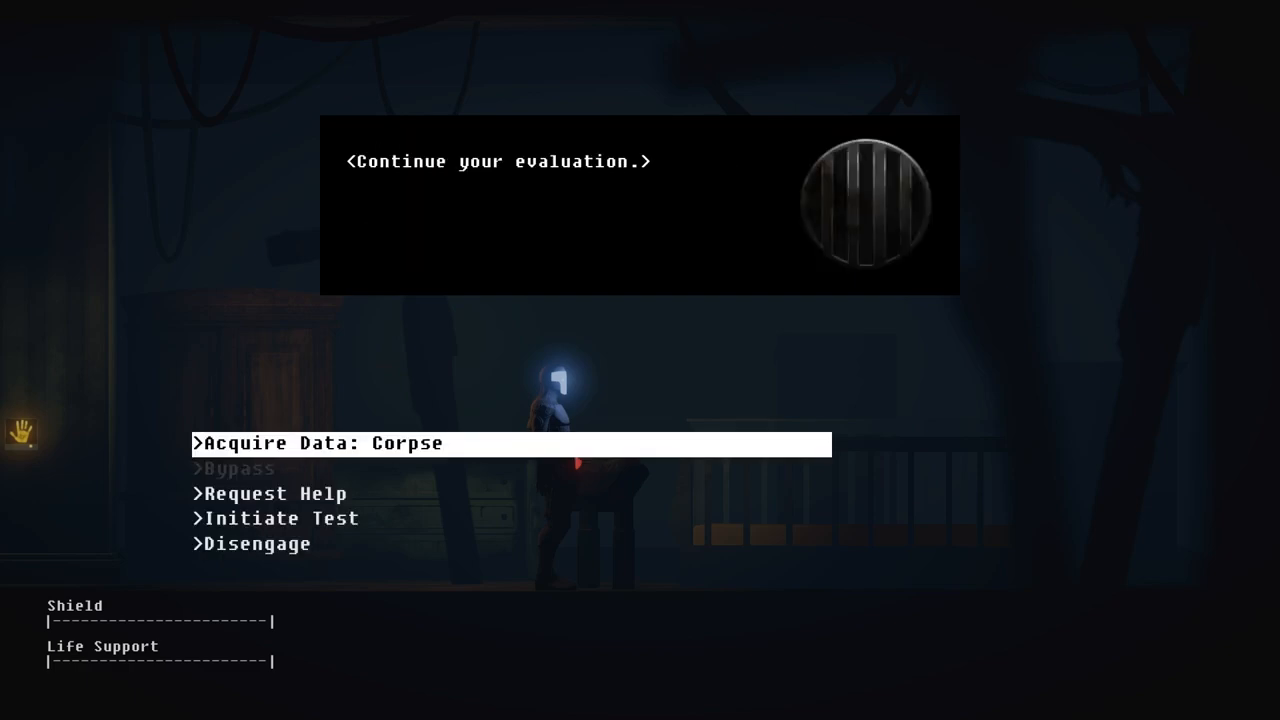
key(down)
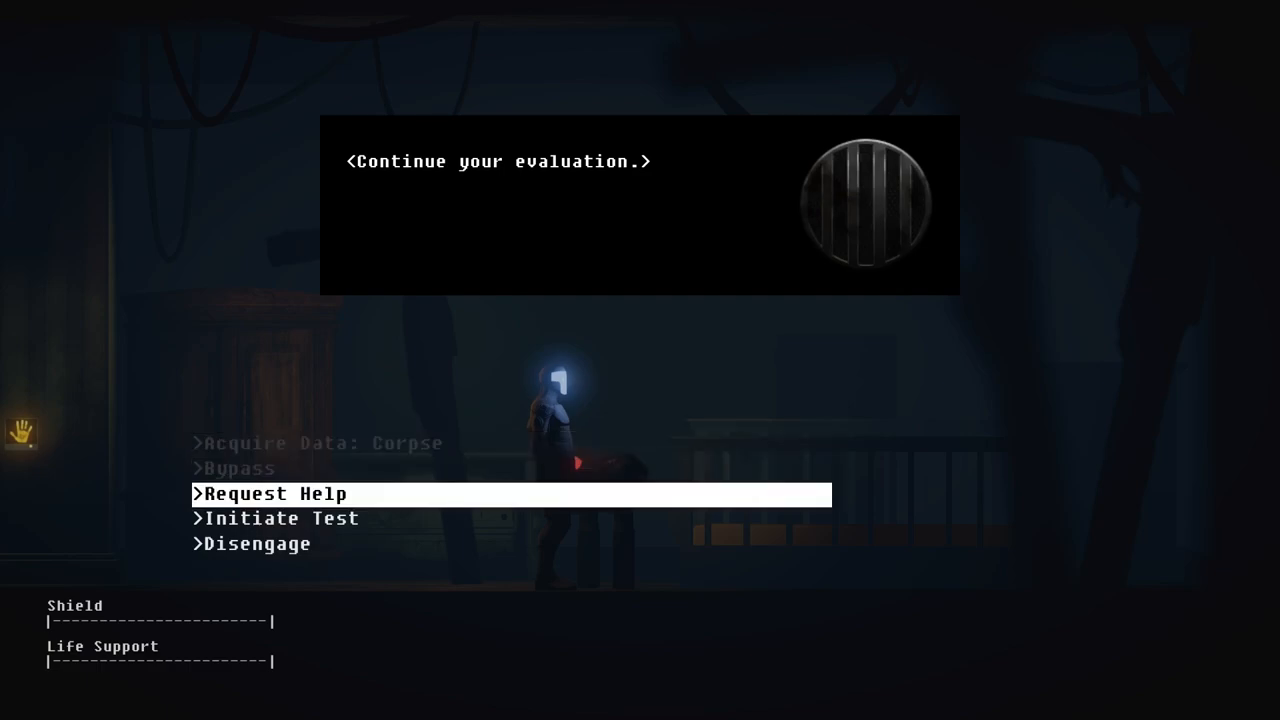
click(270, 492)
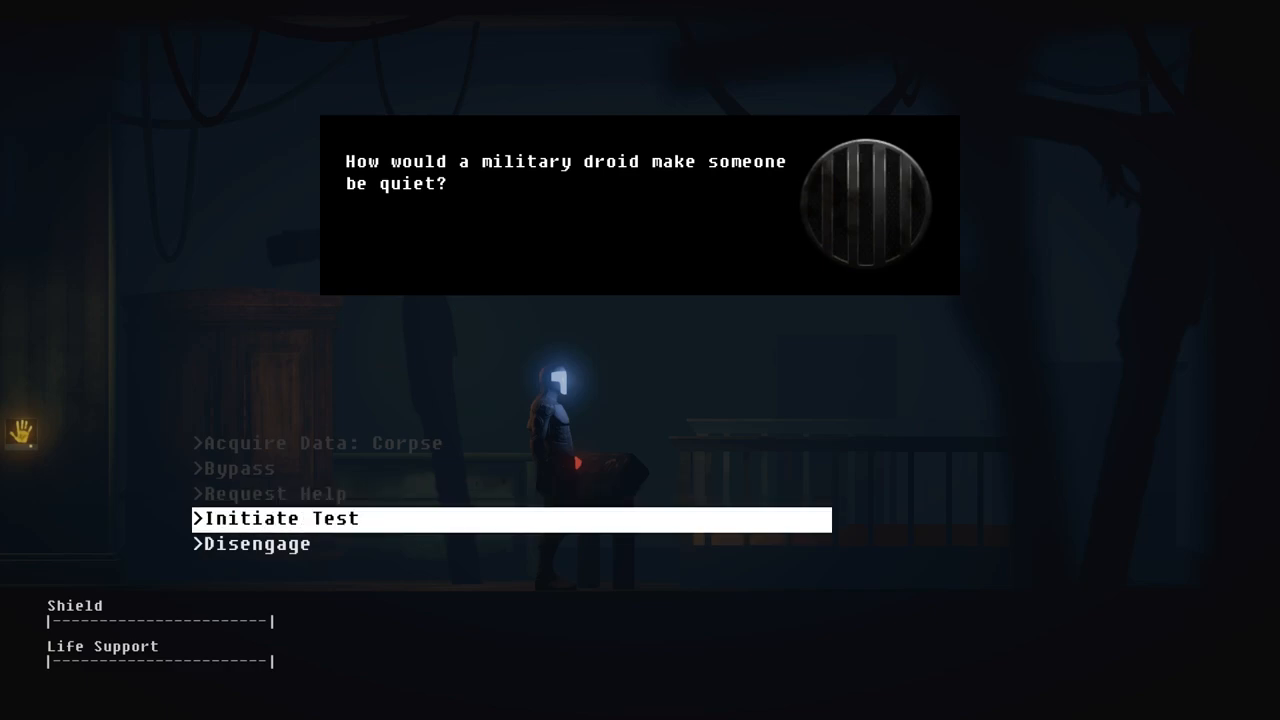
Step: Initiate a timed test and try the empty glass jar on the crib
click(268, 518)
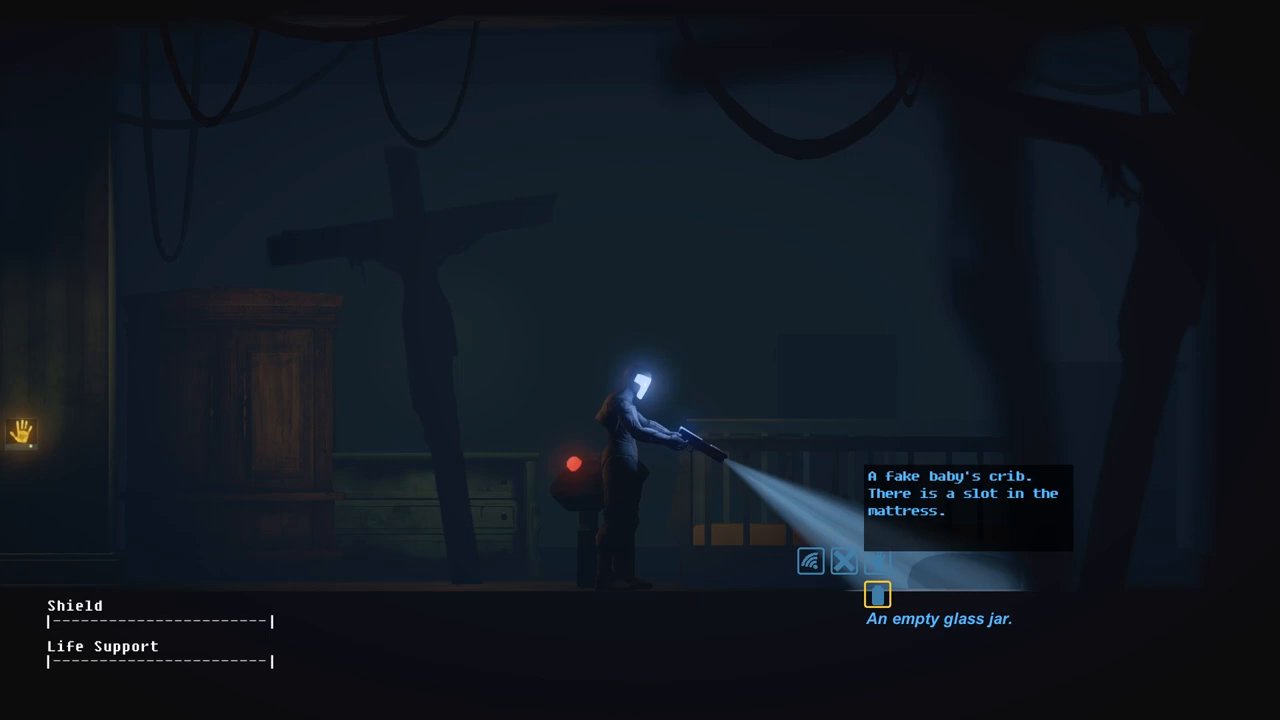
click(844, 560)
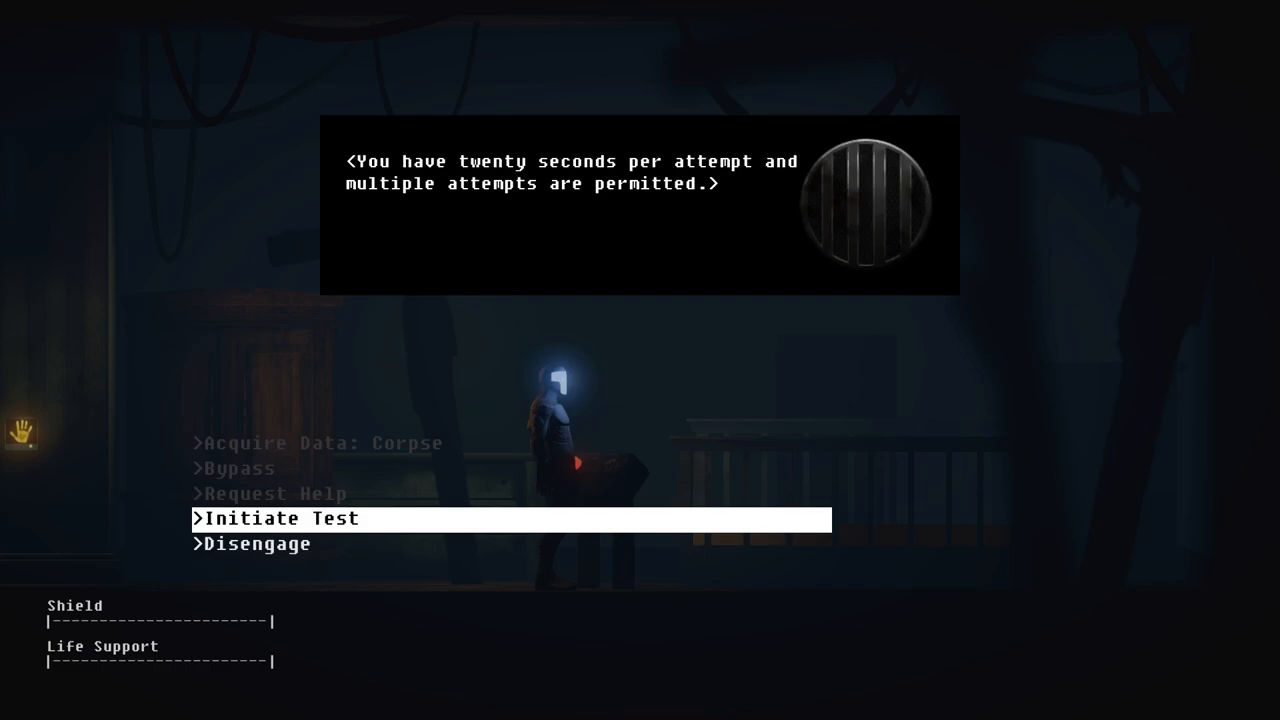
Step: Initiate another timed test and cancel the crib interaction
click(276, 518)
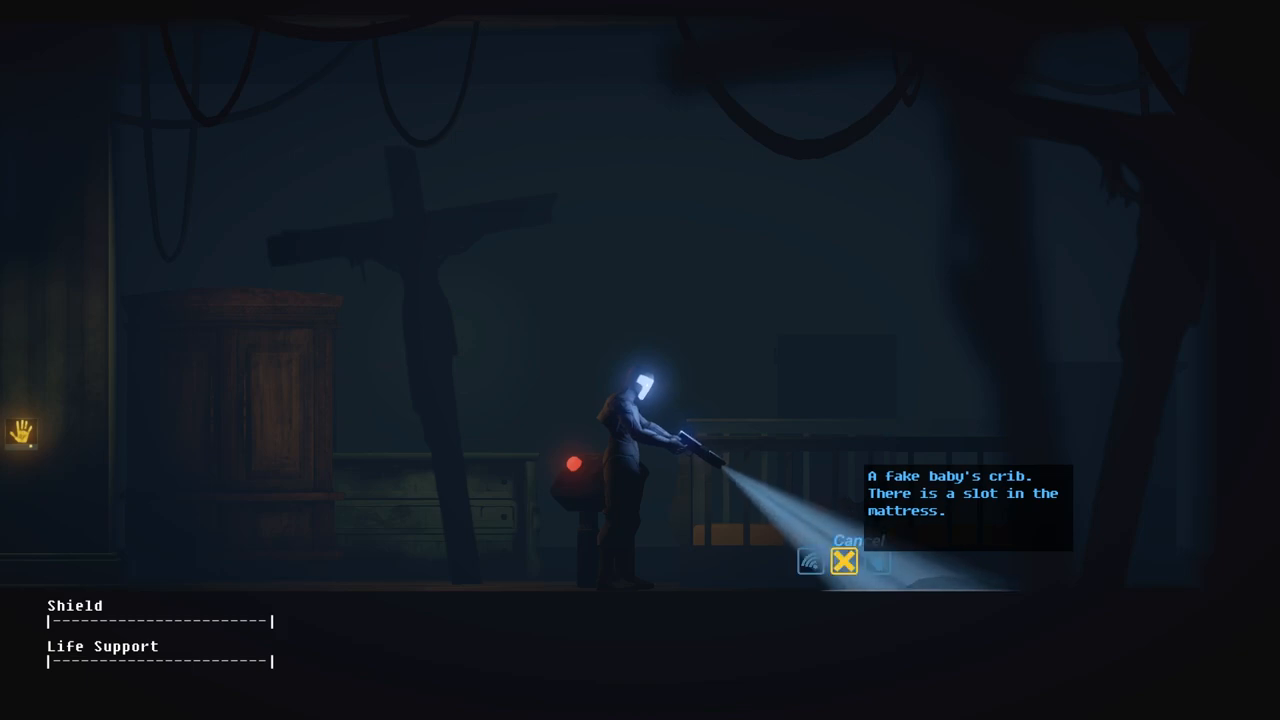
click(844, 560)
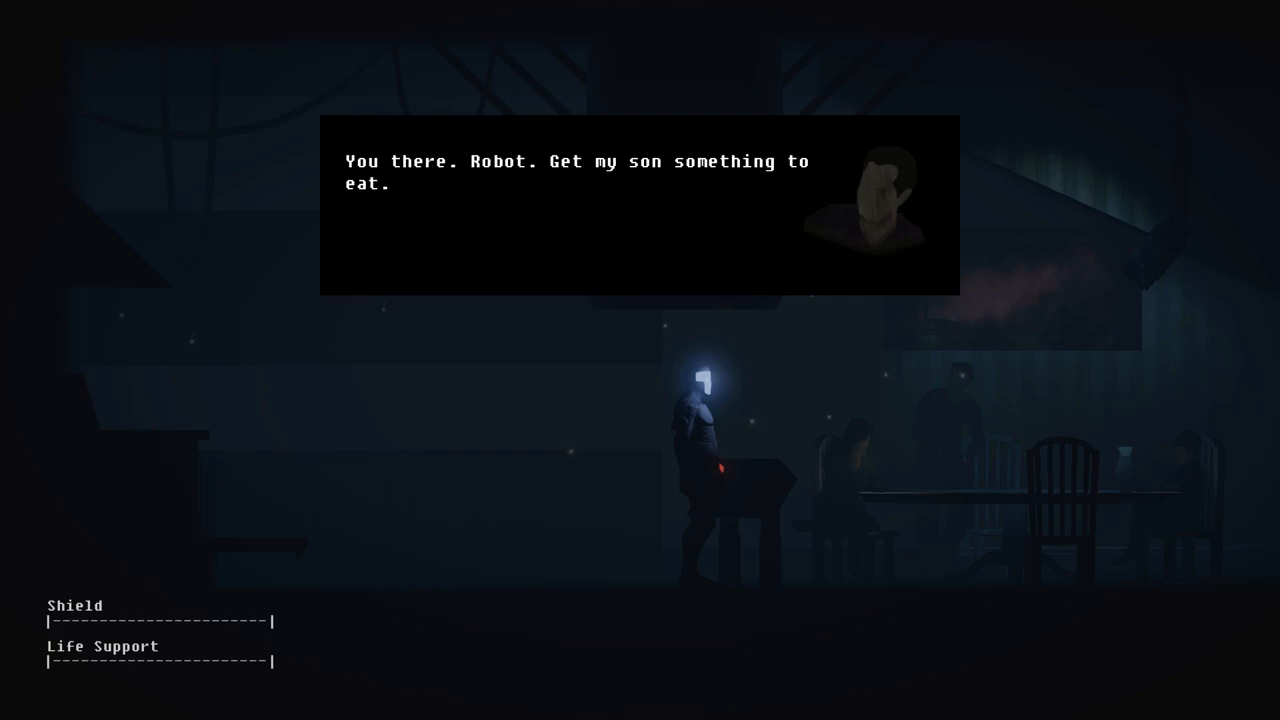
Step: Advance the father's dialogue, attempt Bypass, then Request Help to get the picky-eater hint
click(640, 204)
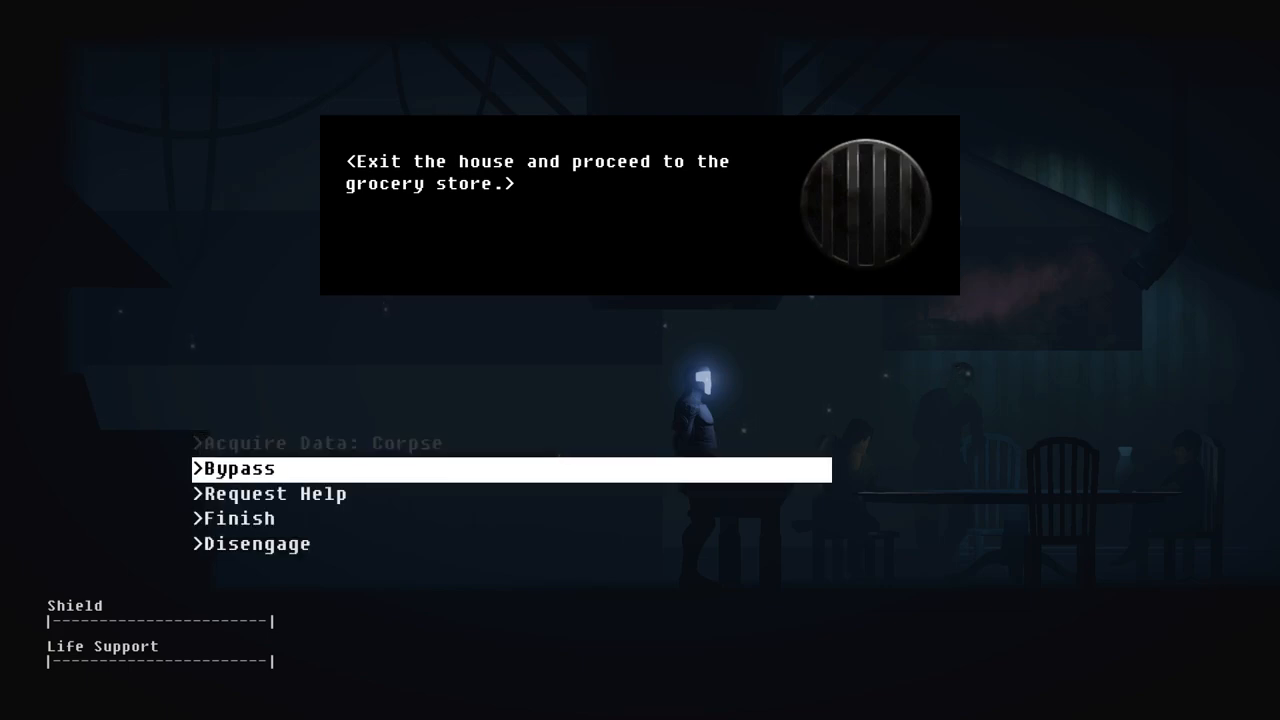
click(276, 492)
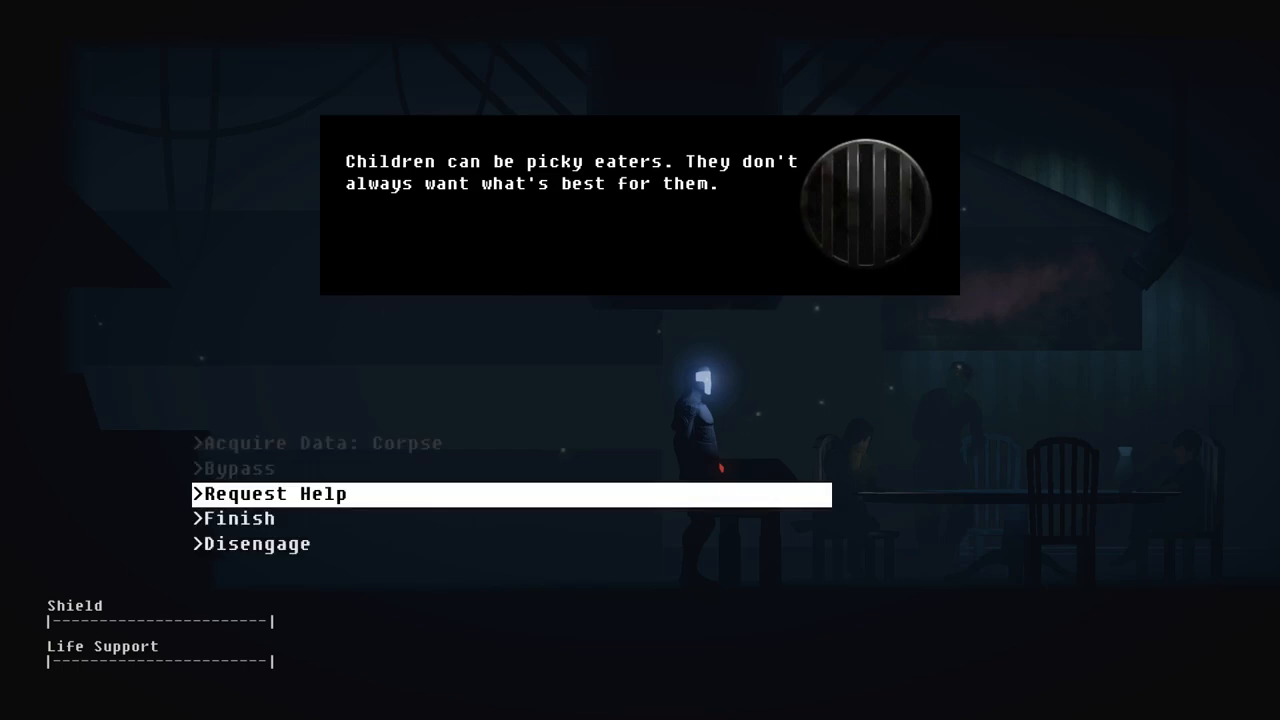
click(272, 492)
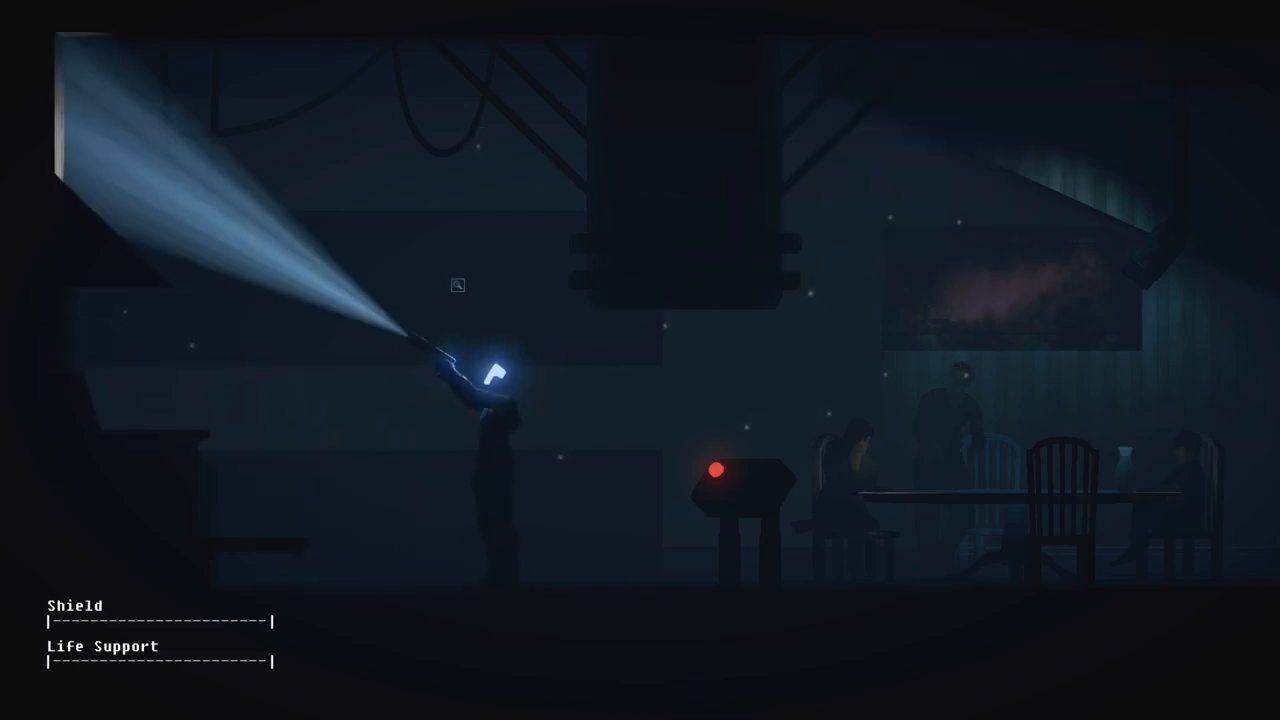
Step: Walk the suit out of the dining room onto the dusty street with lamp posts
click(456, 284)
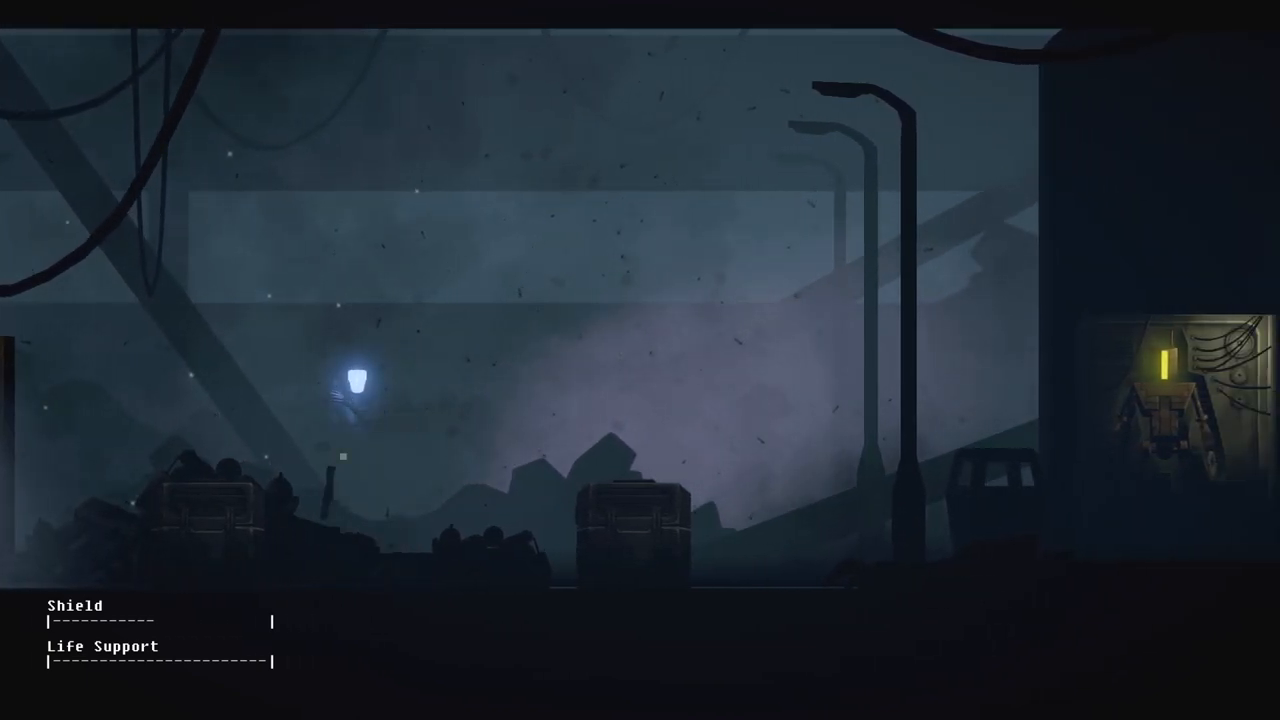
scroll(right, 3)
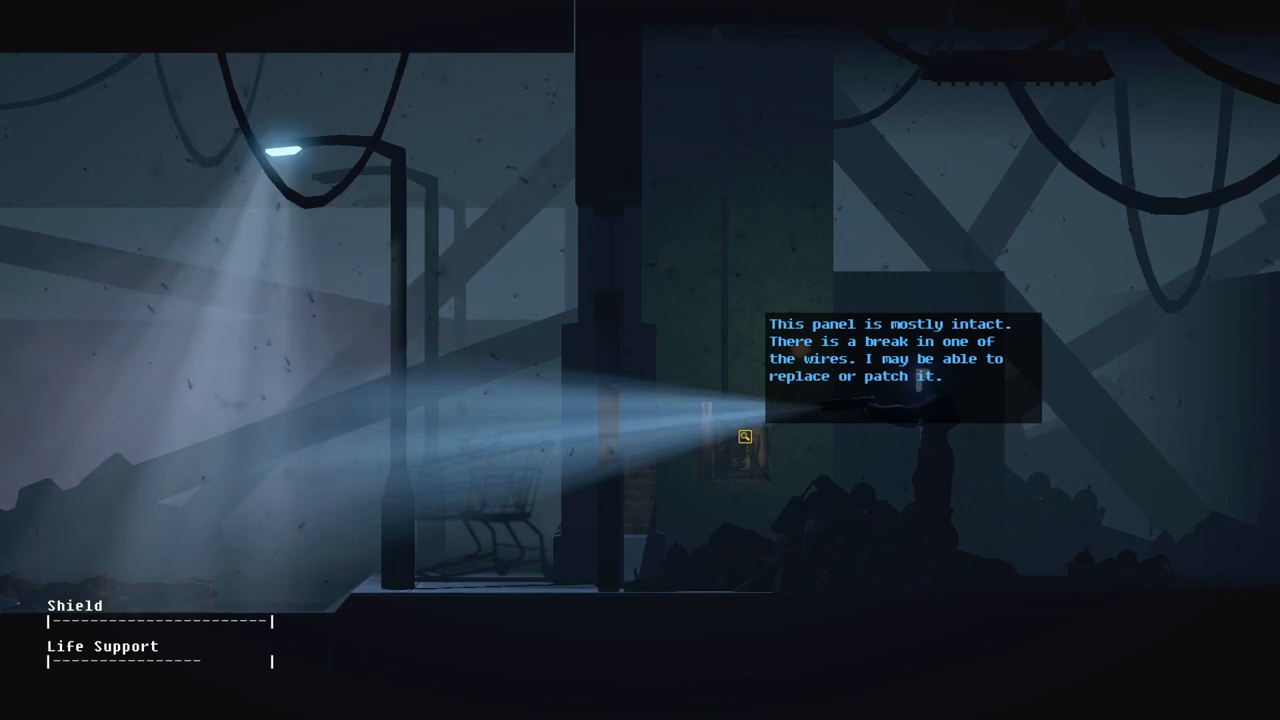
Step: Bring up items at the broken panel and cycle from the plastic shoe cover to the empty glass jar
click(748, 440)
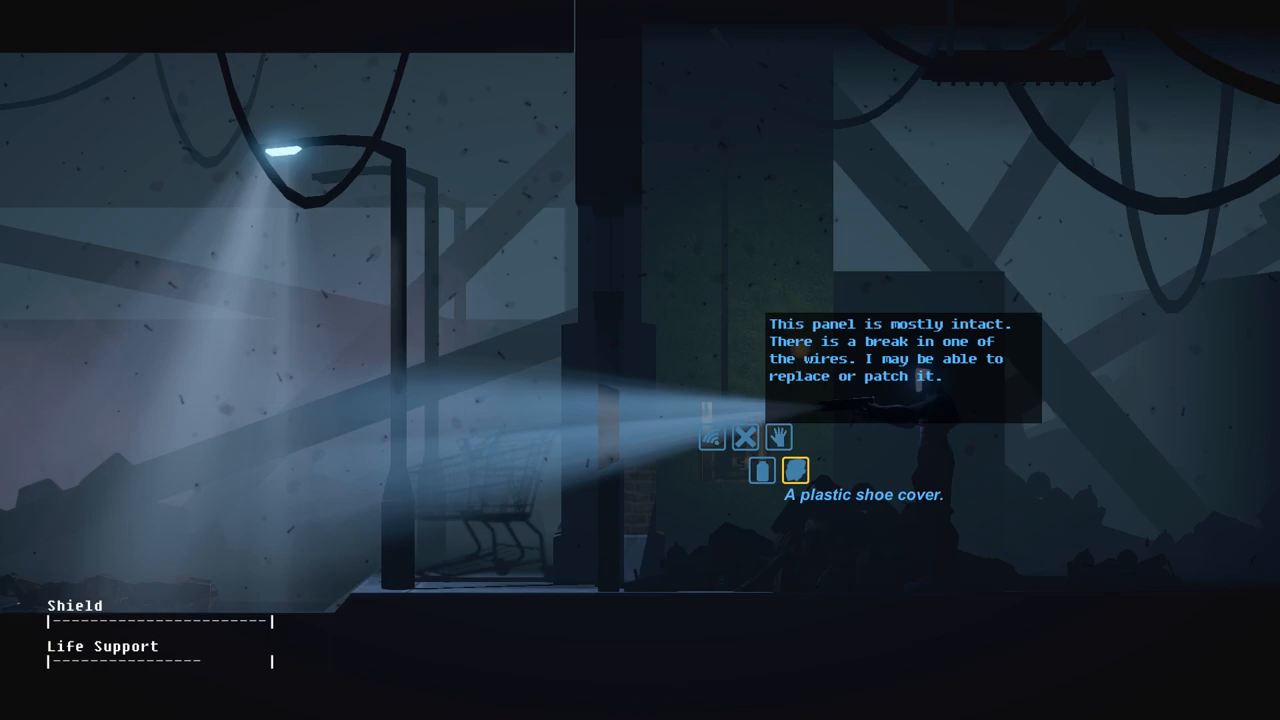
click(762, 470)
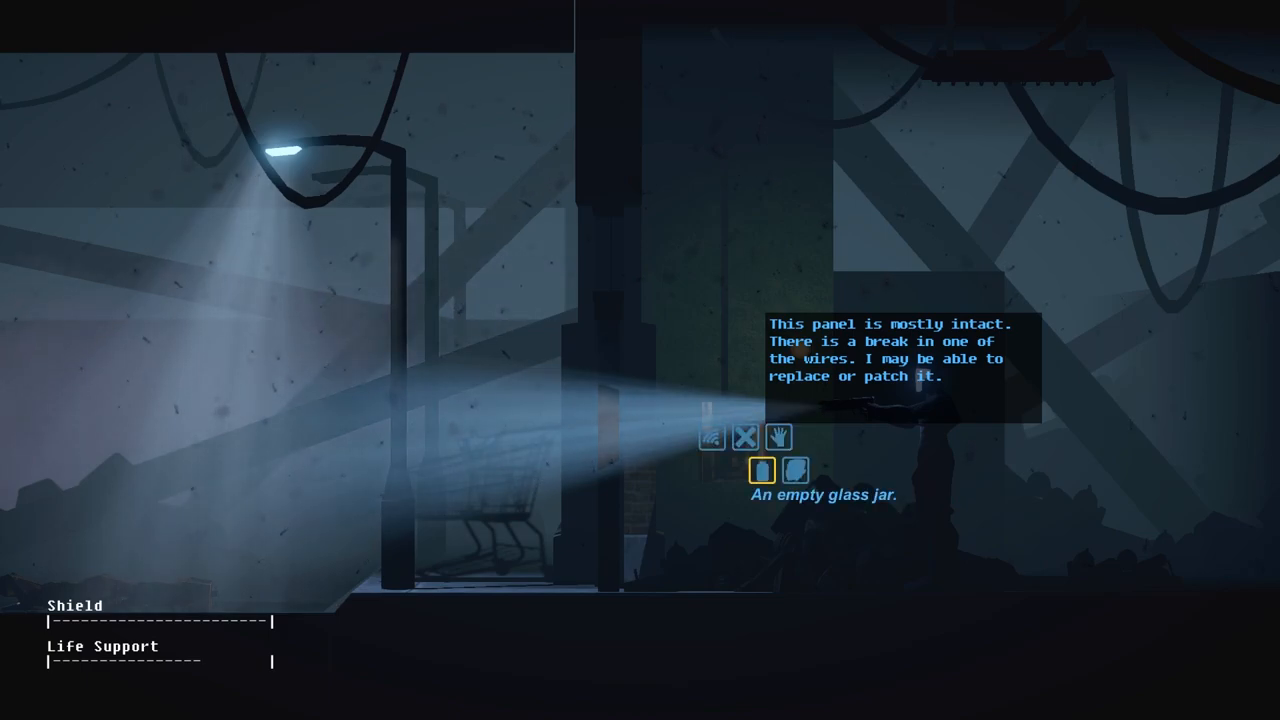